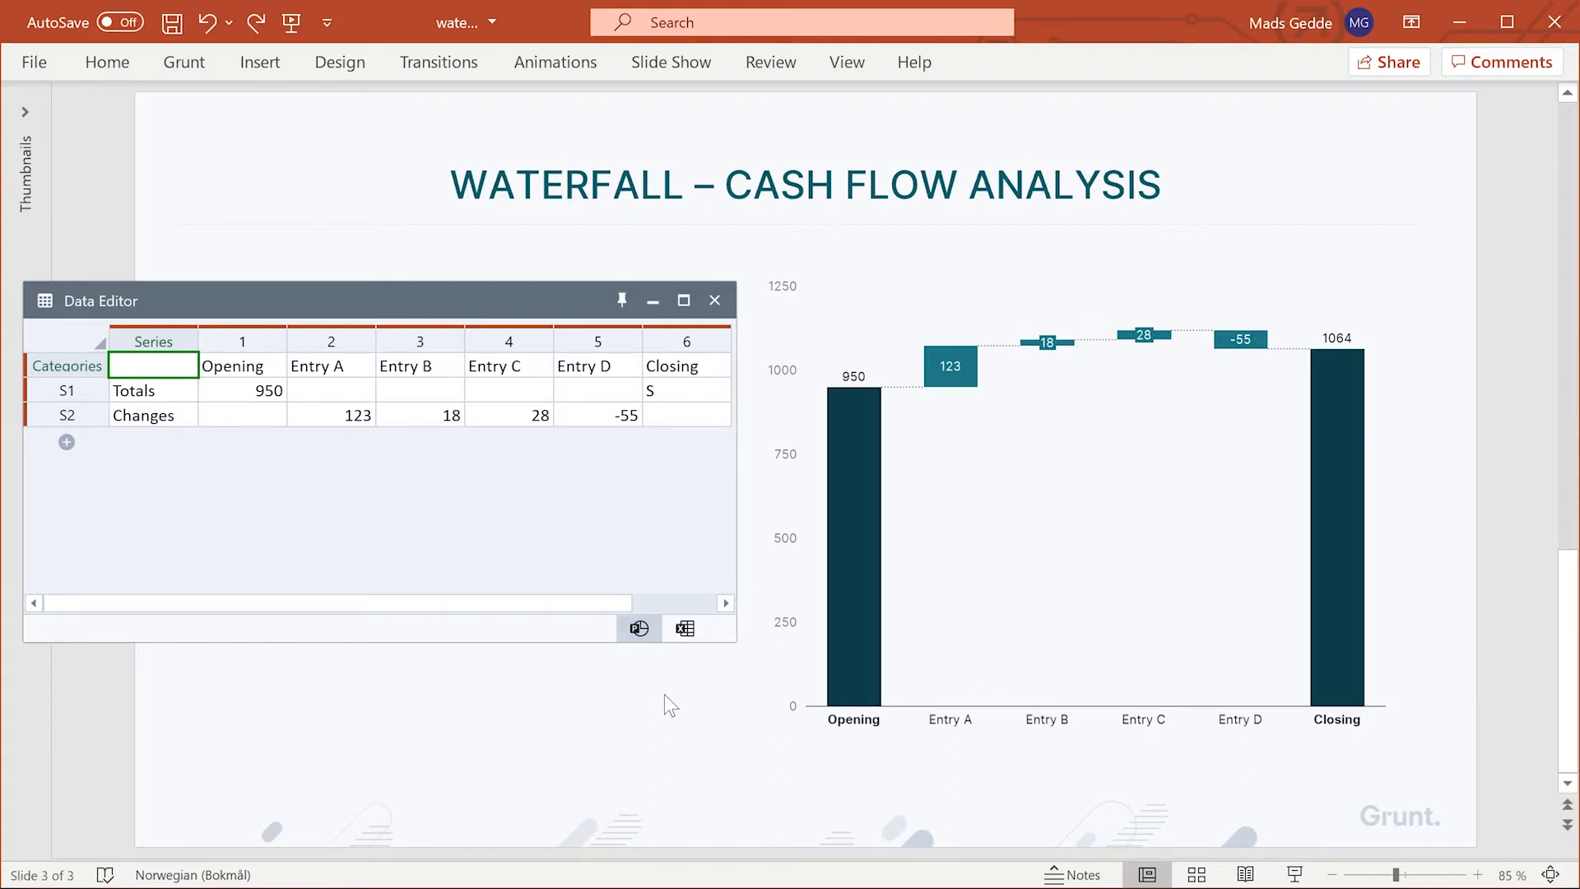
Step: Select the waterfall chart and restyle it with dark Totals bars and grey Changes bars, recolouring Entry D
{"action": "left_click", "coordinate": [888, 514]}
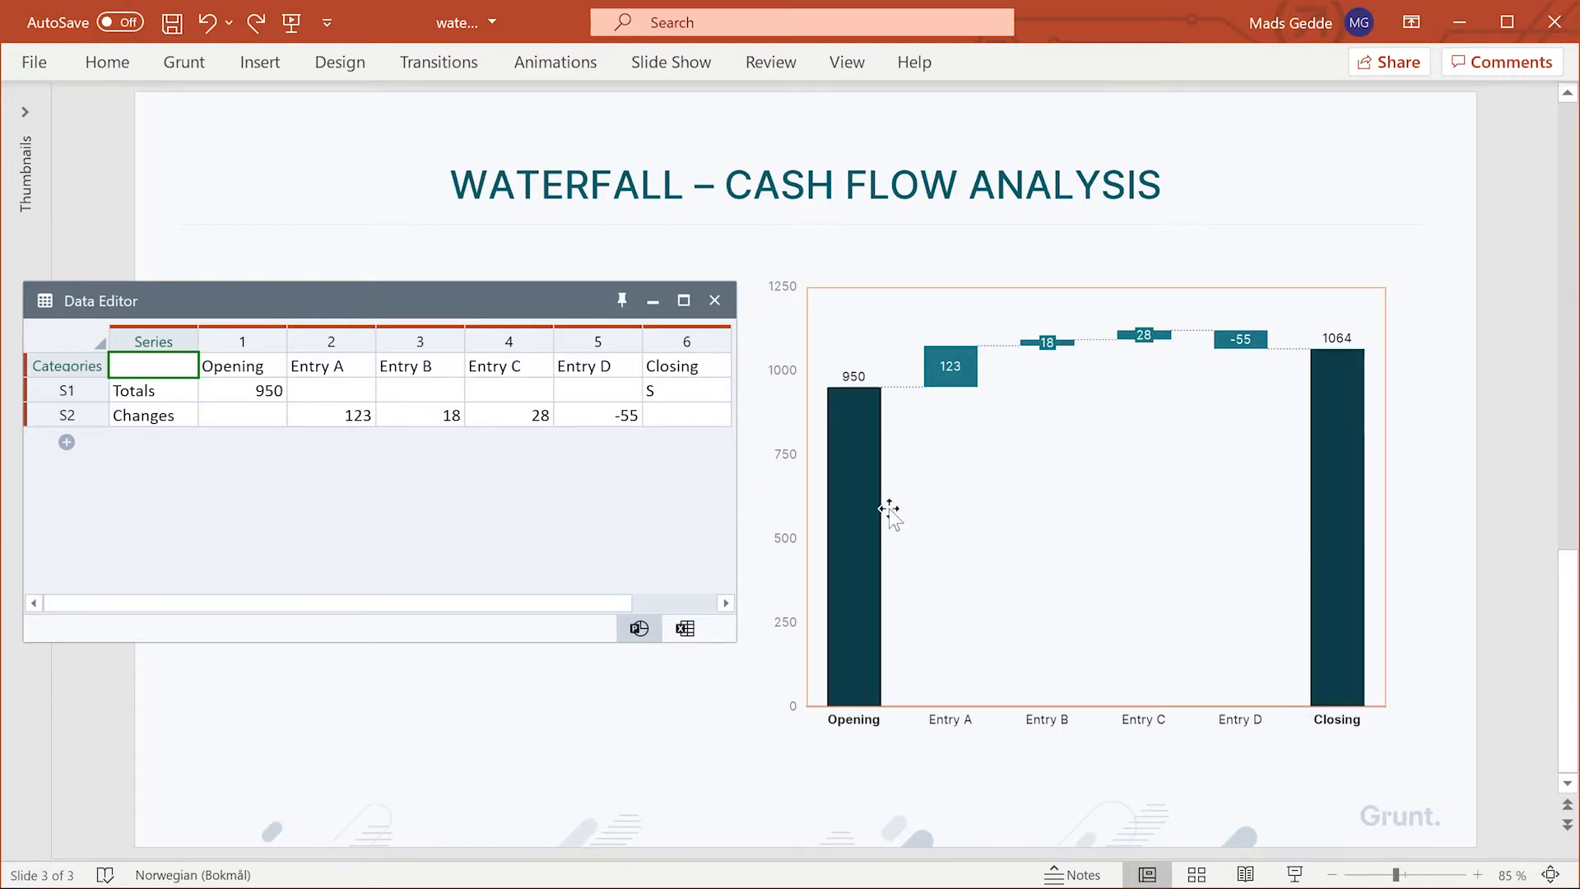
{"action": "mouse_move", "coordinate": [1027, 465]}
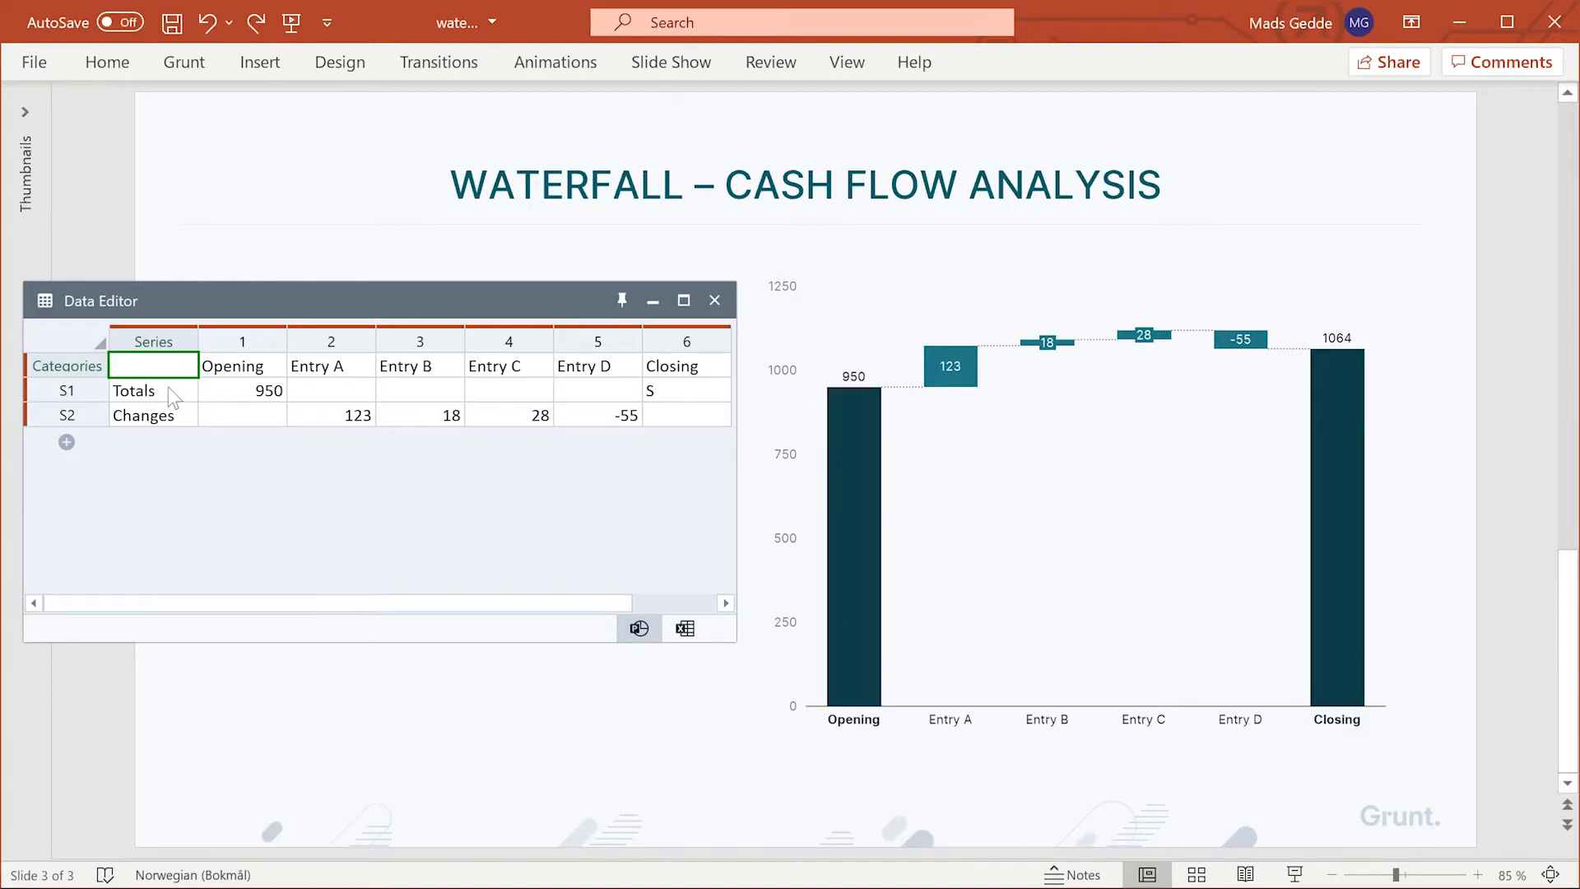
{"action": "left_click", "coordinate": [152, 415]}
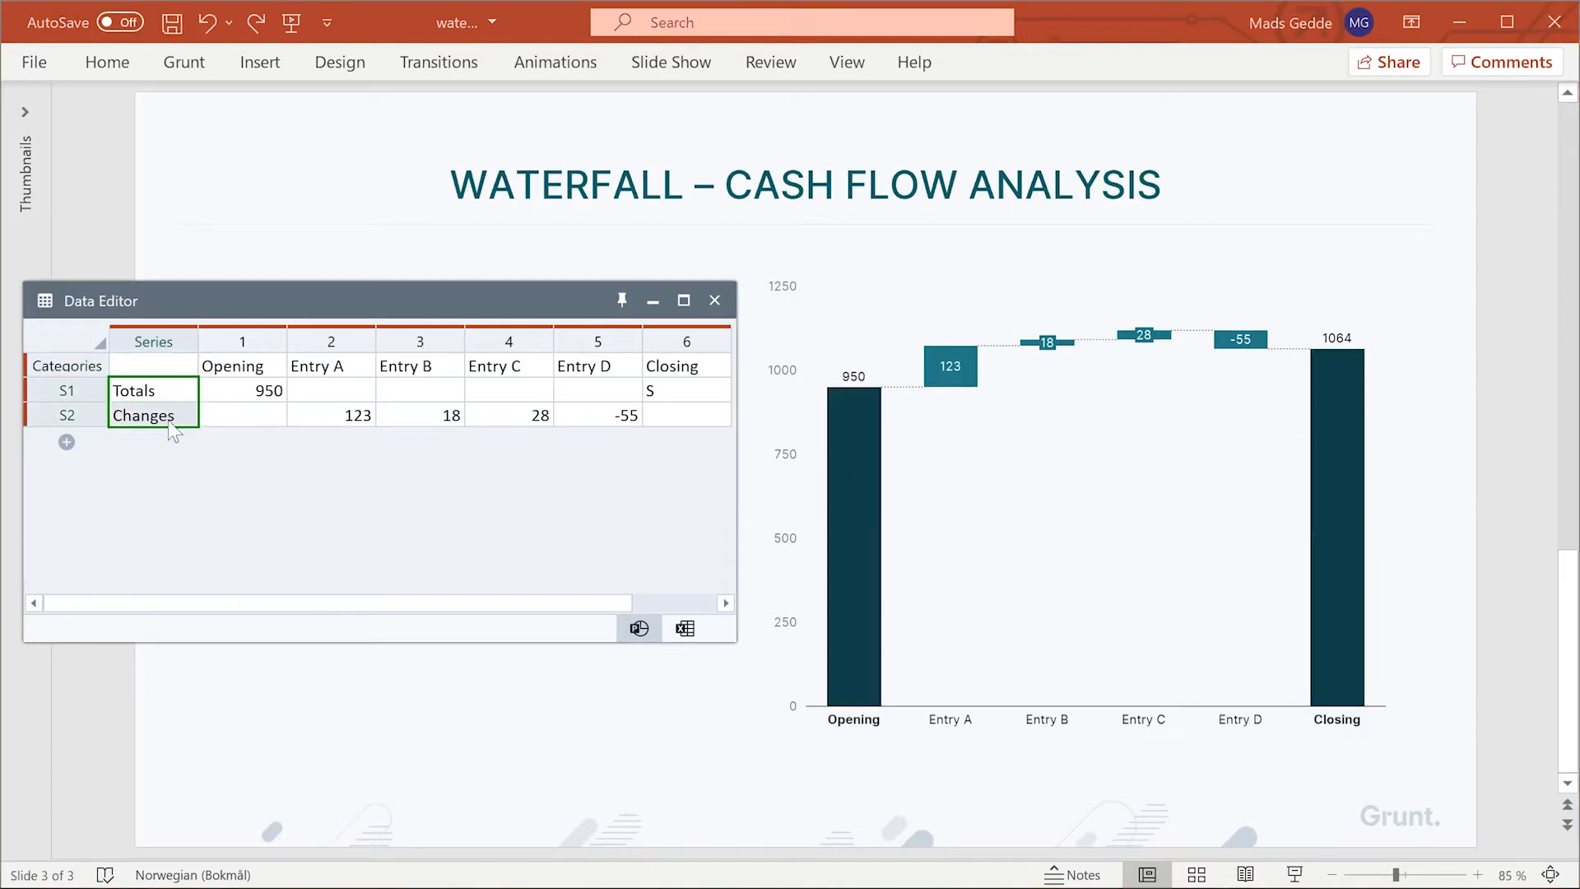
{"action": "left_click", "coordinate": [685, 390]}
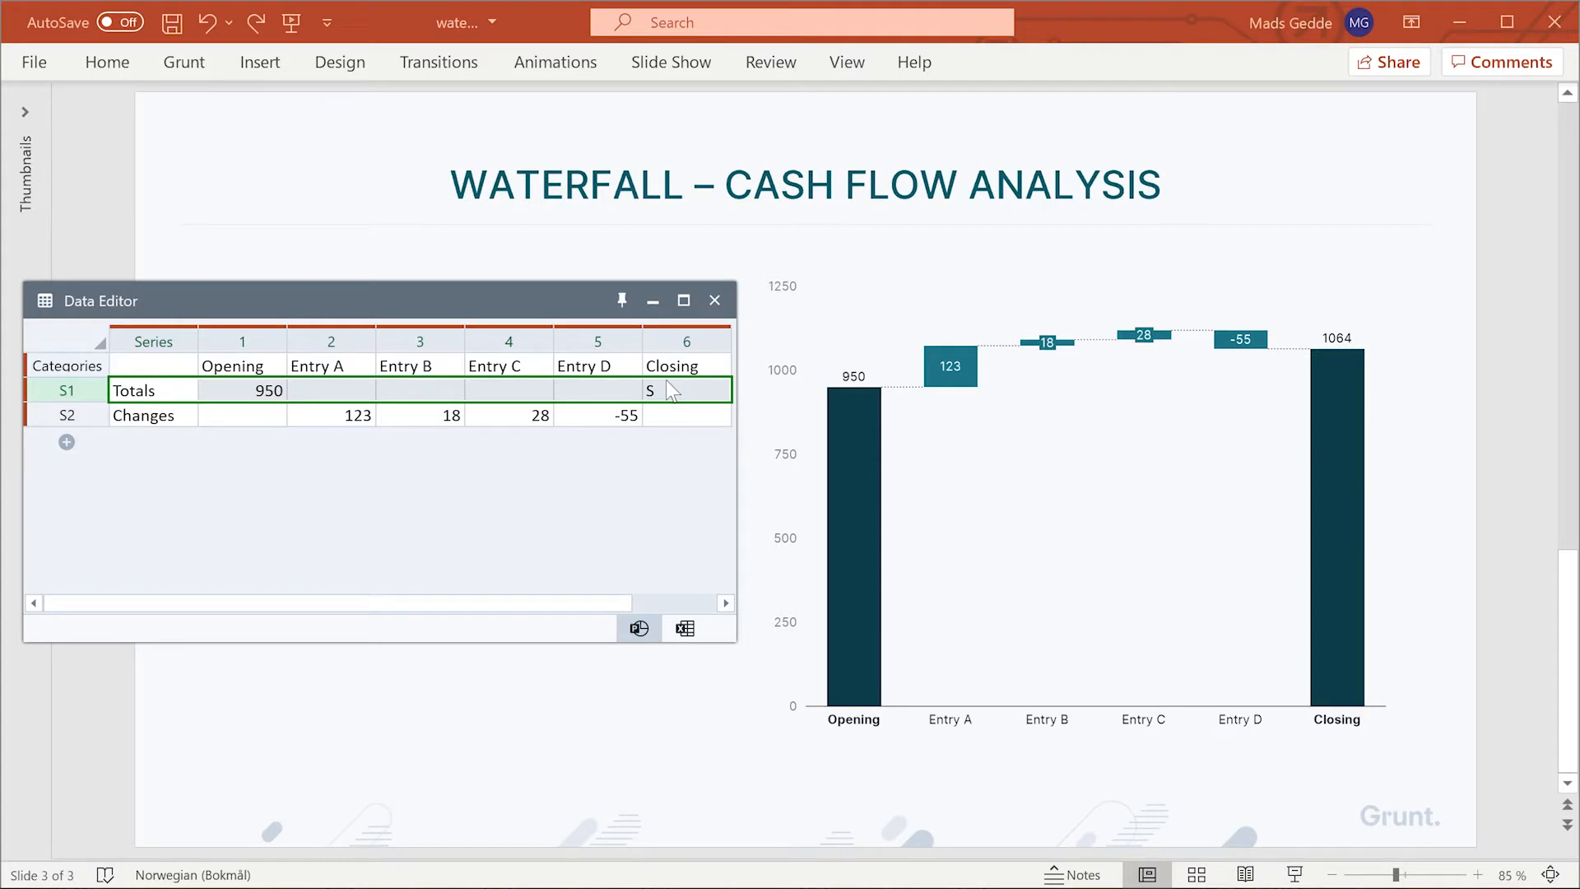
{"action": "mouse_move", "coordinate": [179, 430]}
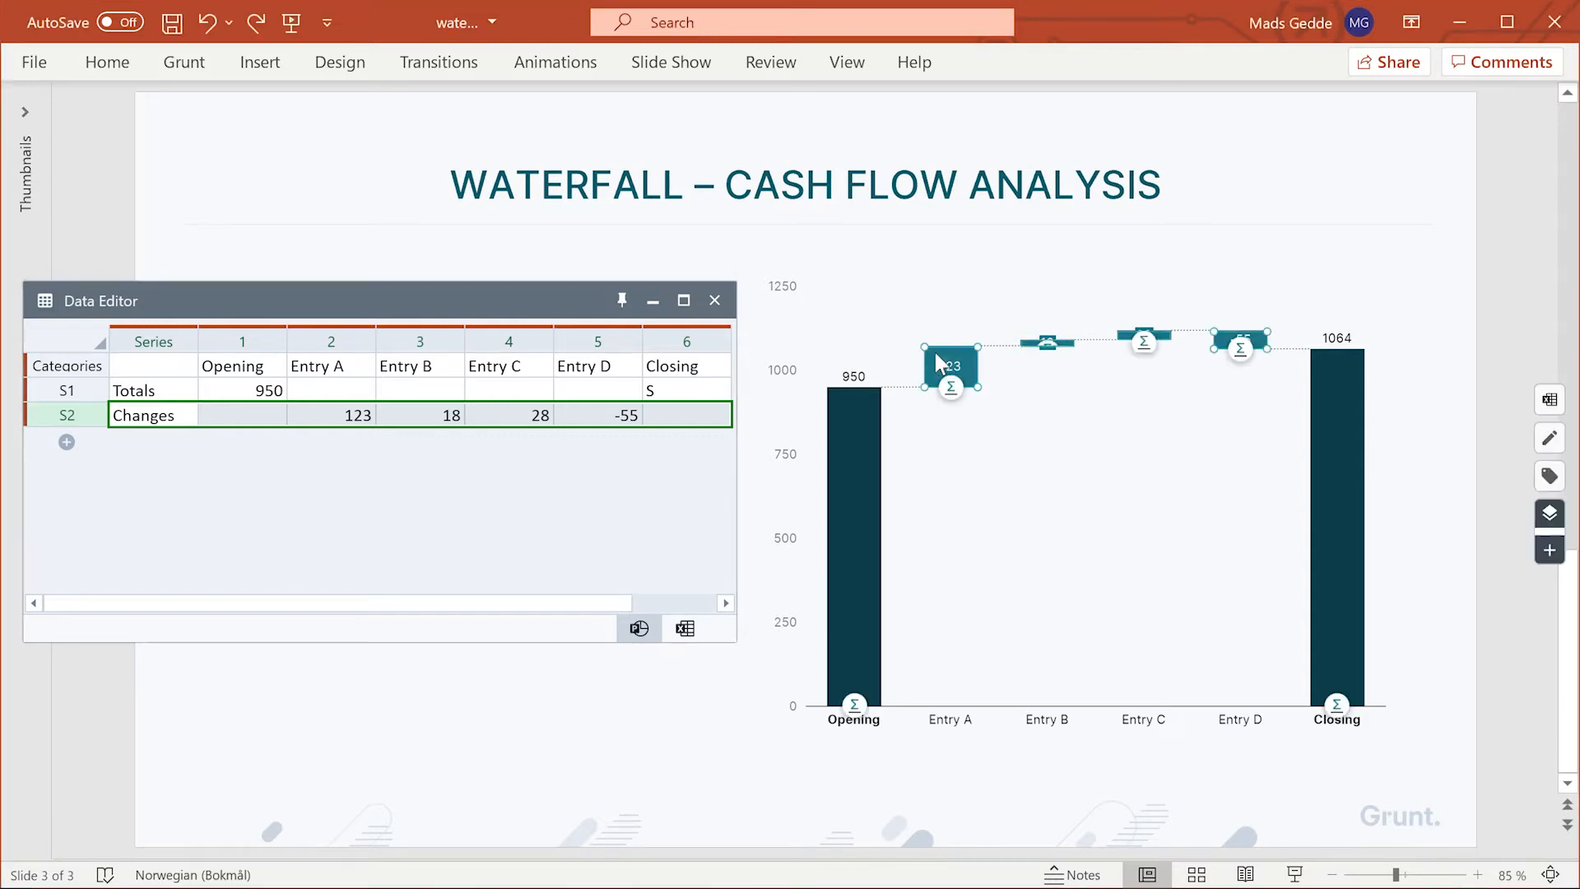
{"action": "left_click", "coordinate": [769, 290]}
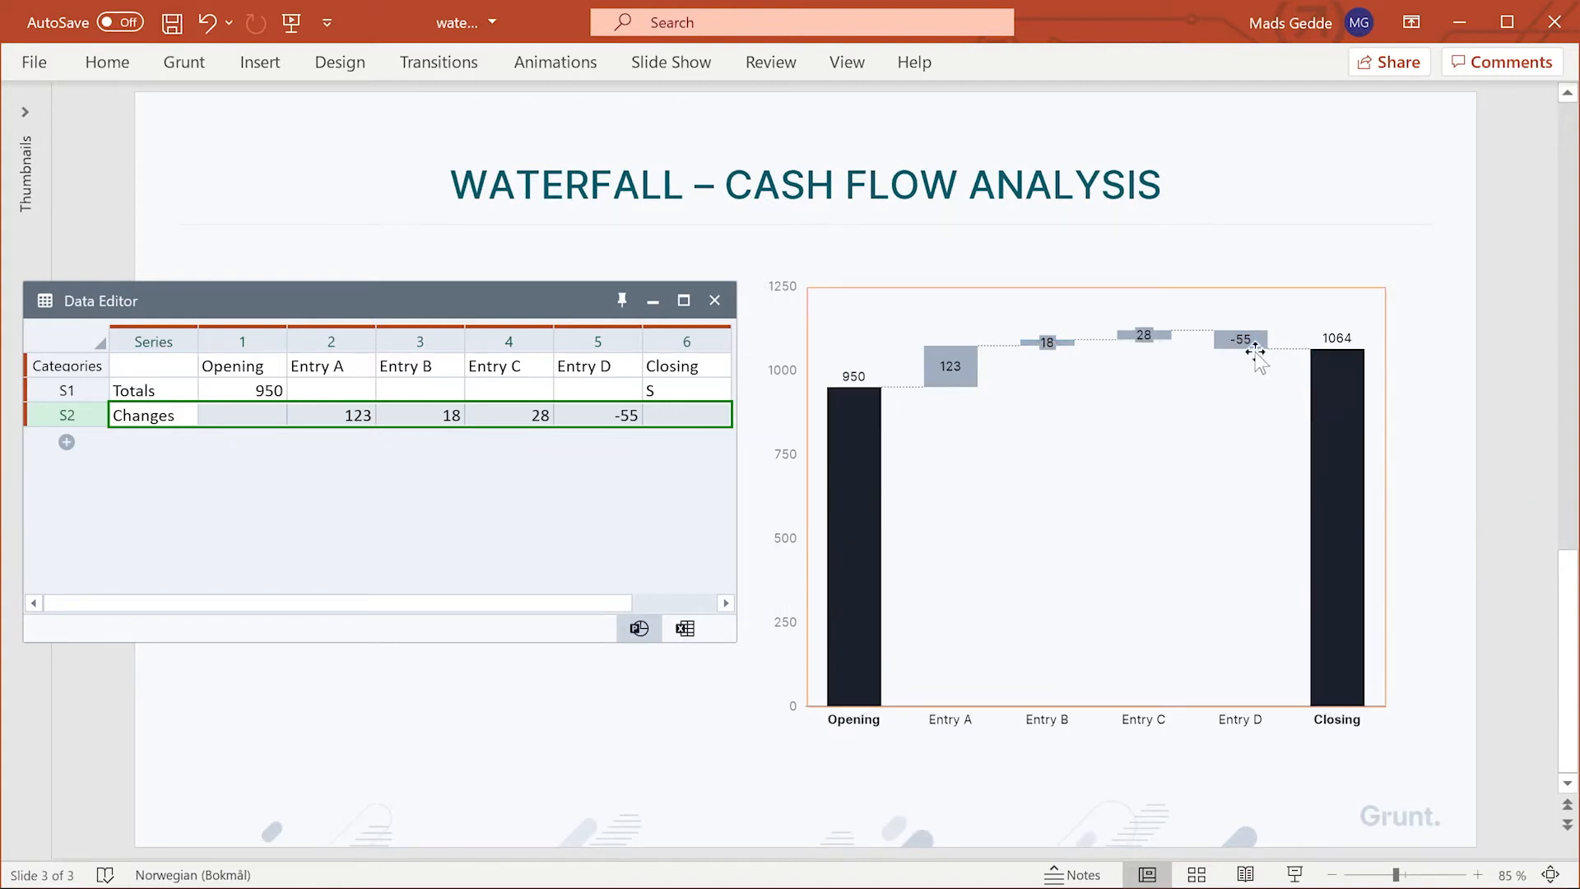
{"action": "left_click", "coordinate": [1241, 347]}
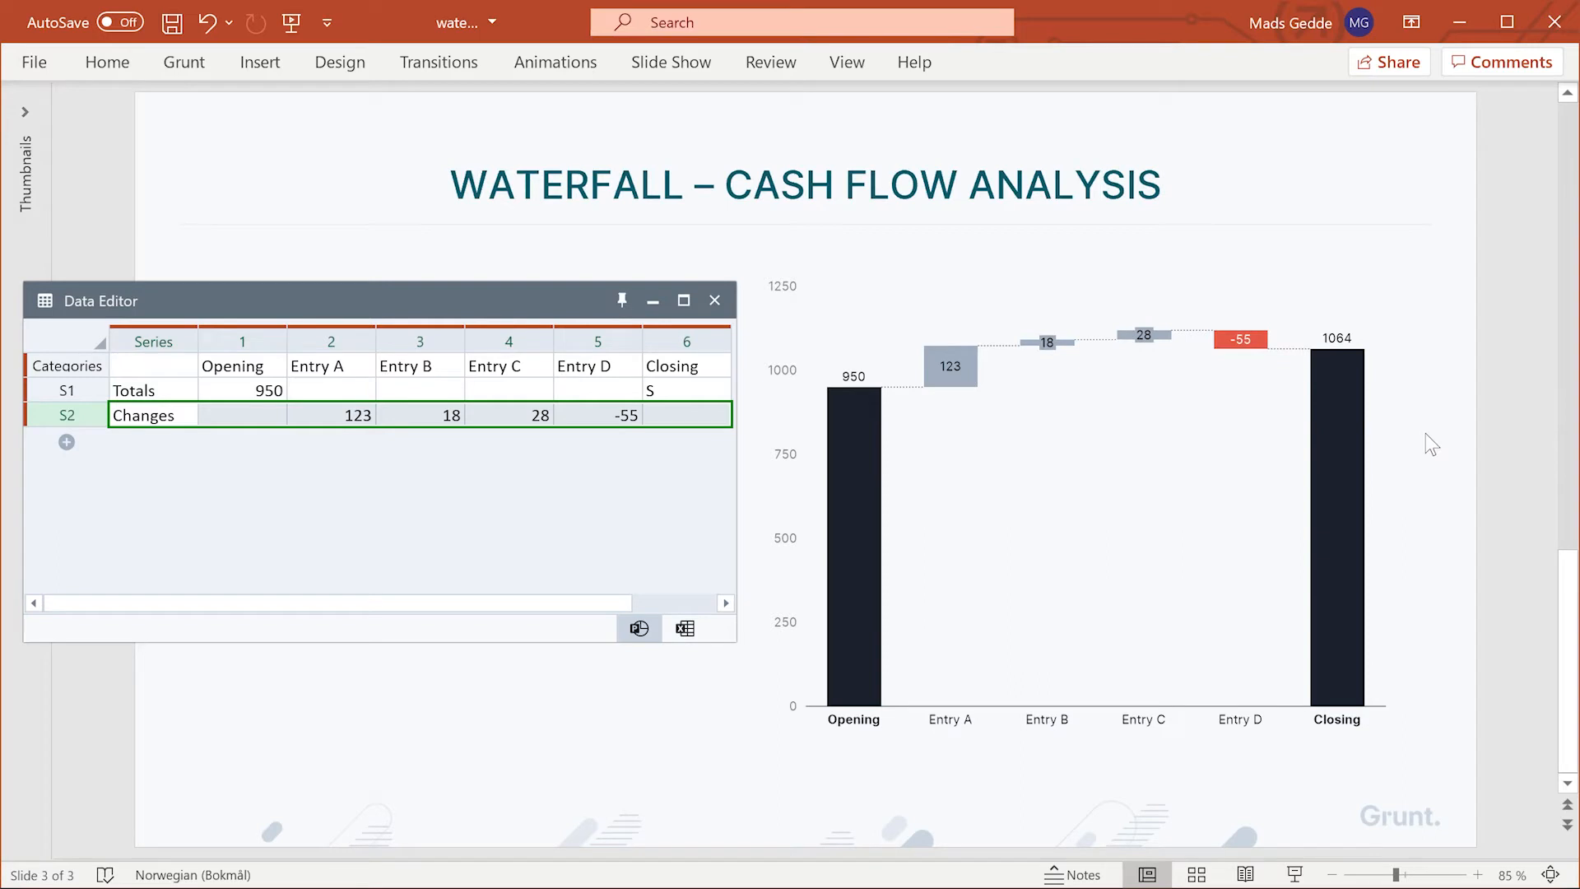
Step: Test Entry D with 40 in the Data Editor, then restore it to -55 (Closing 1064)
{"action": "left_click", "coordinate": [596, 415]}
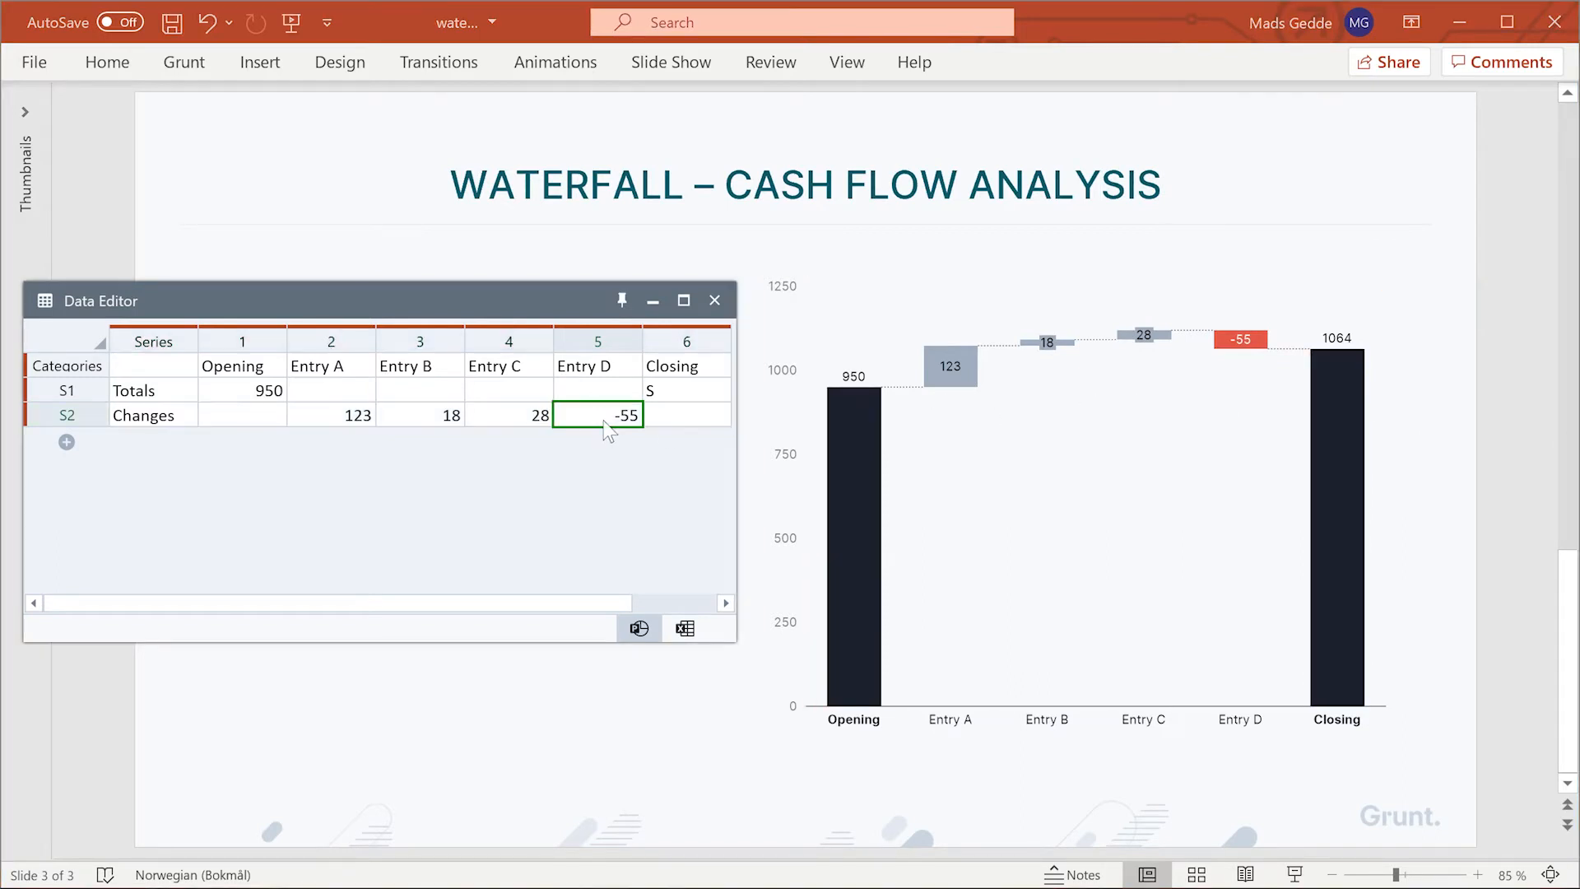
{"action": "type", "text": "40"}
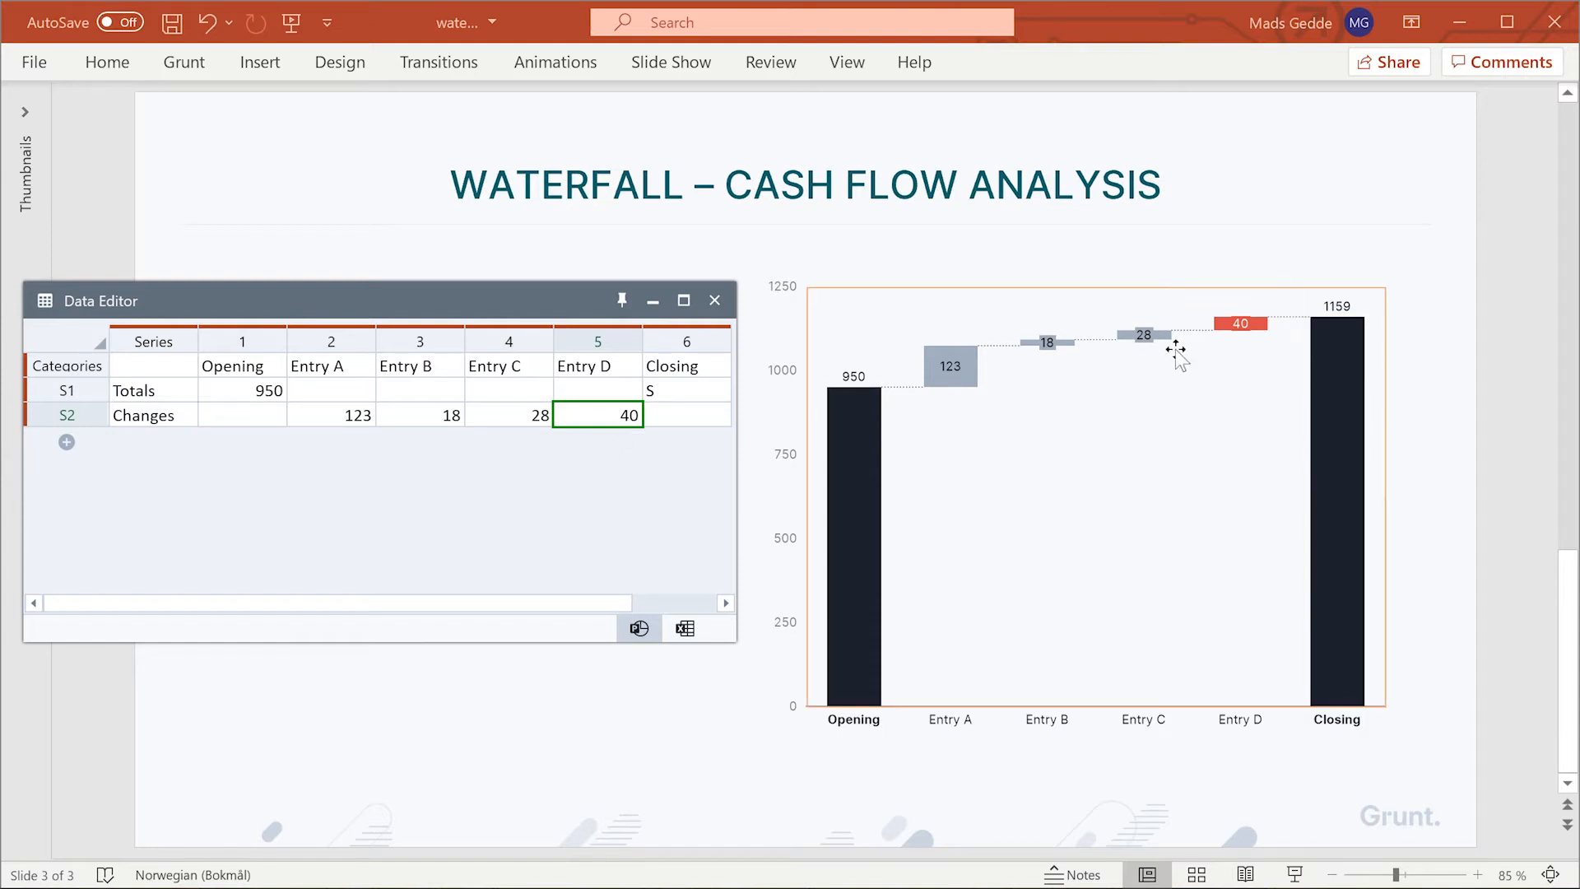
{"action": "mouse_move", "coordinate": [1259, 362]}
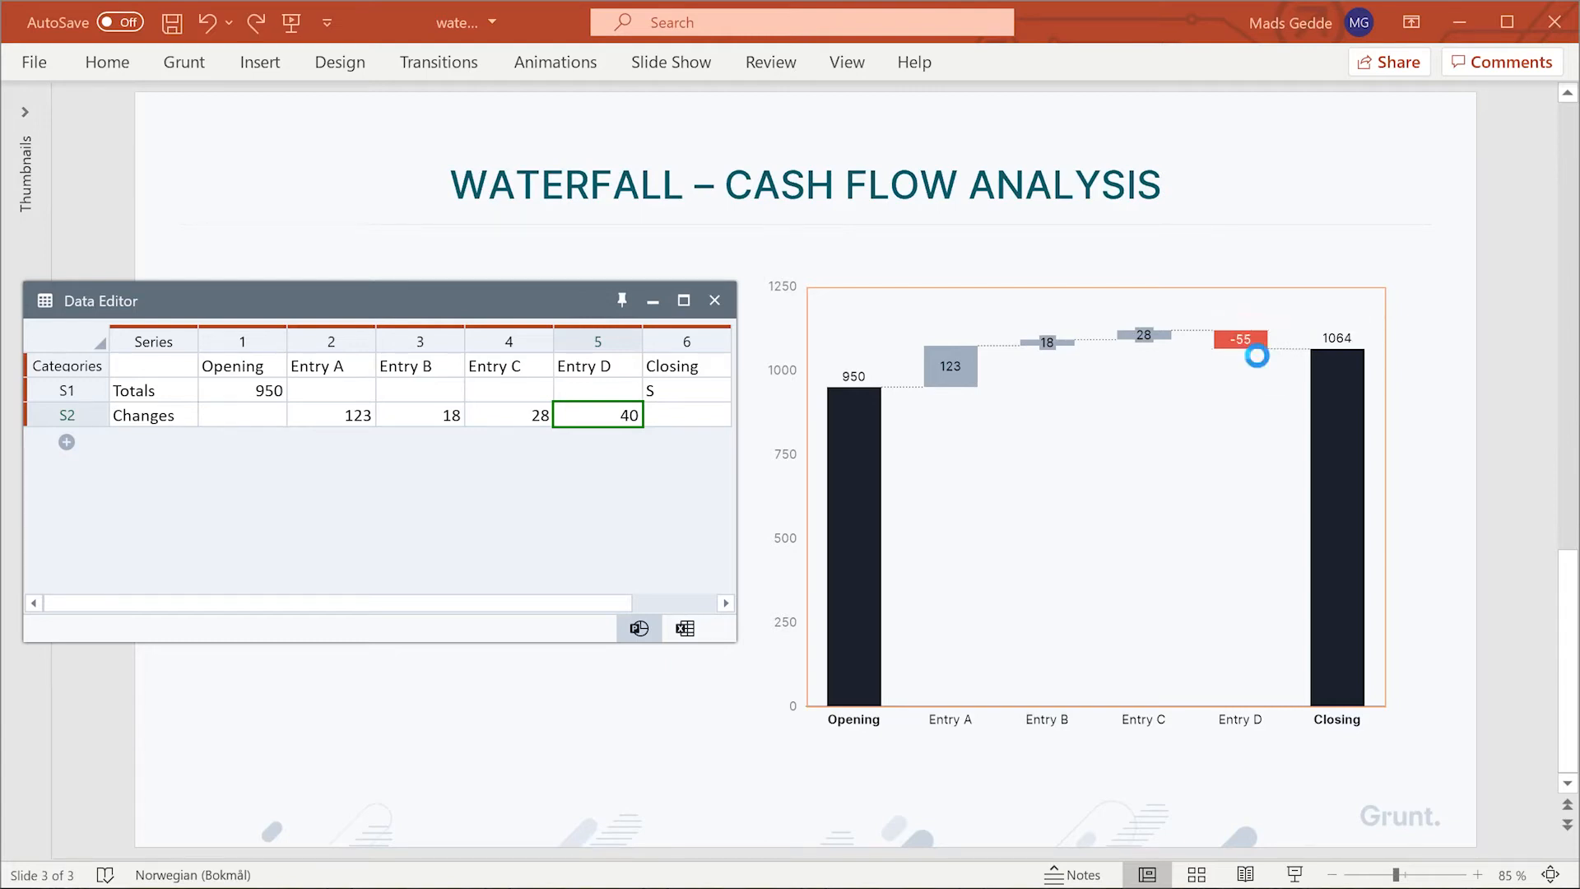
{"action": "type", "text": "-55"}
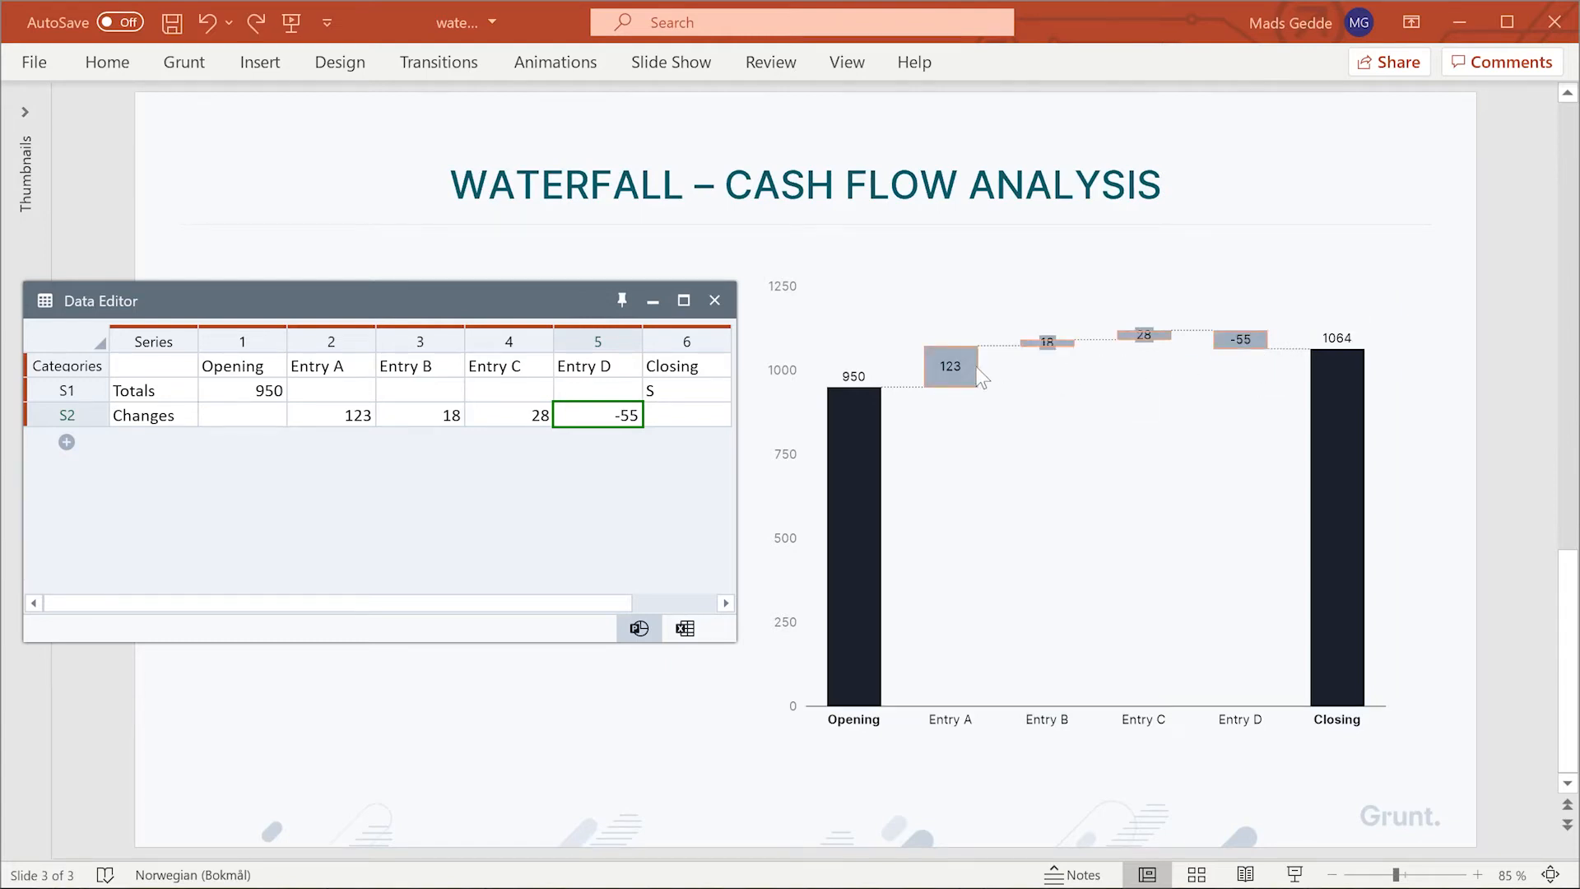
Step: Create a red Fill rule on the change bars limited to Negative numbers, so Entry D -55 turns red
{"action": "right_click", "coordinate": [950, 366]}
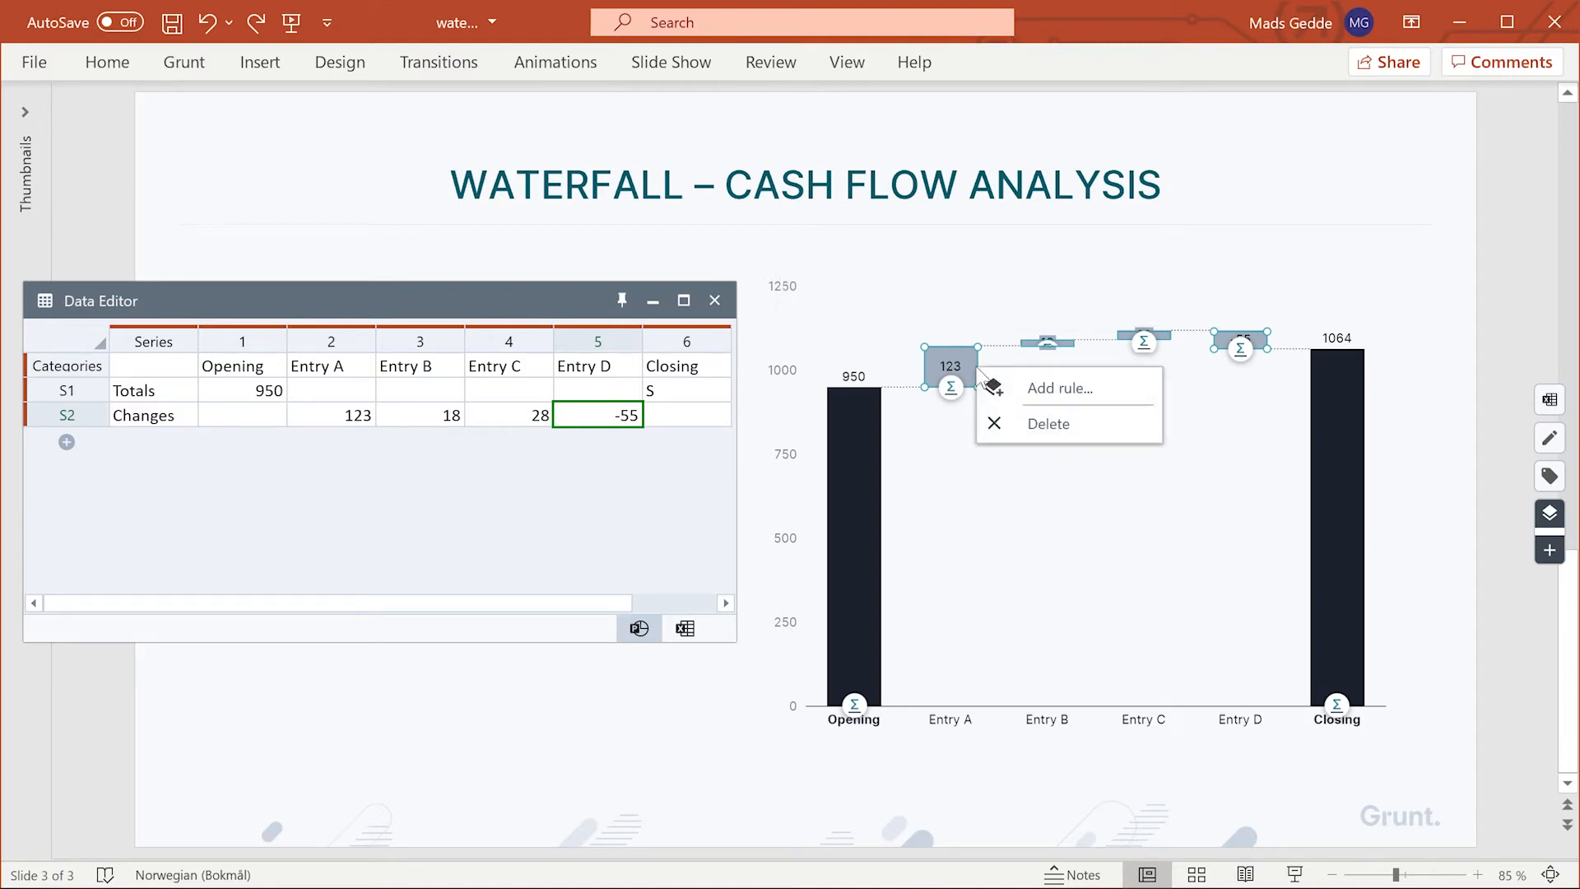
{"action": "mouse_move", "coordinate": [1060, 388]}
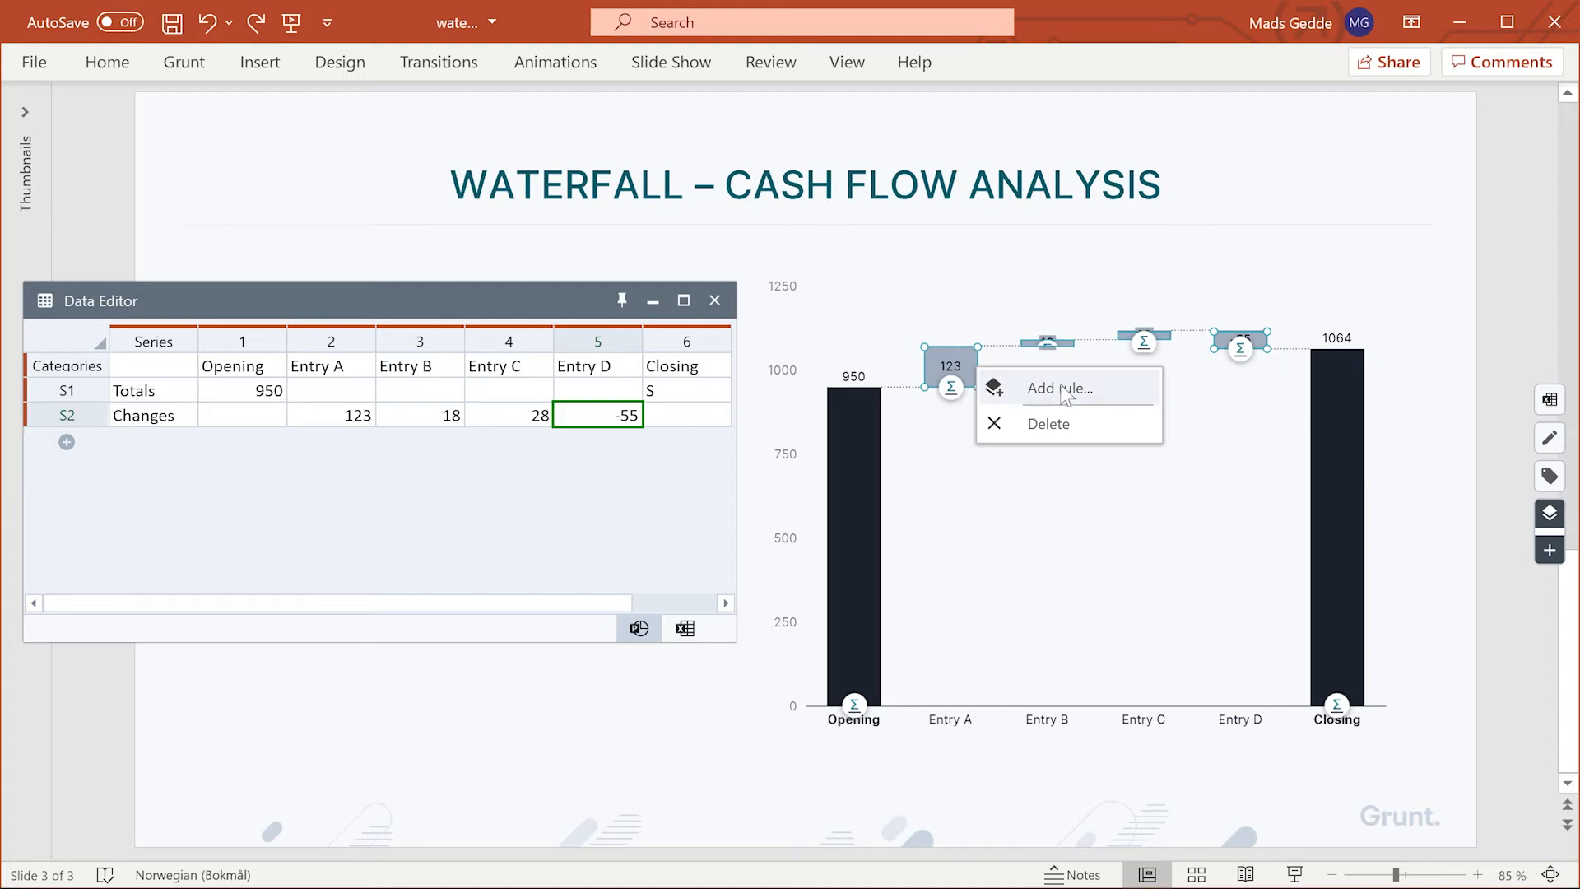
{"action": "left_click", "coordinate": [1058, 388]}
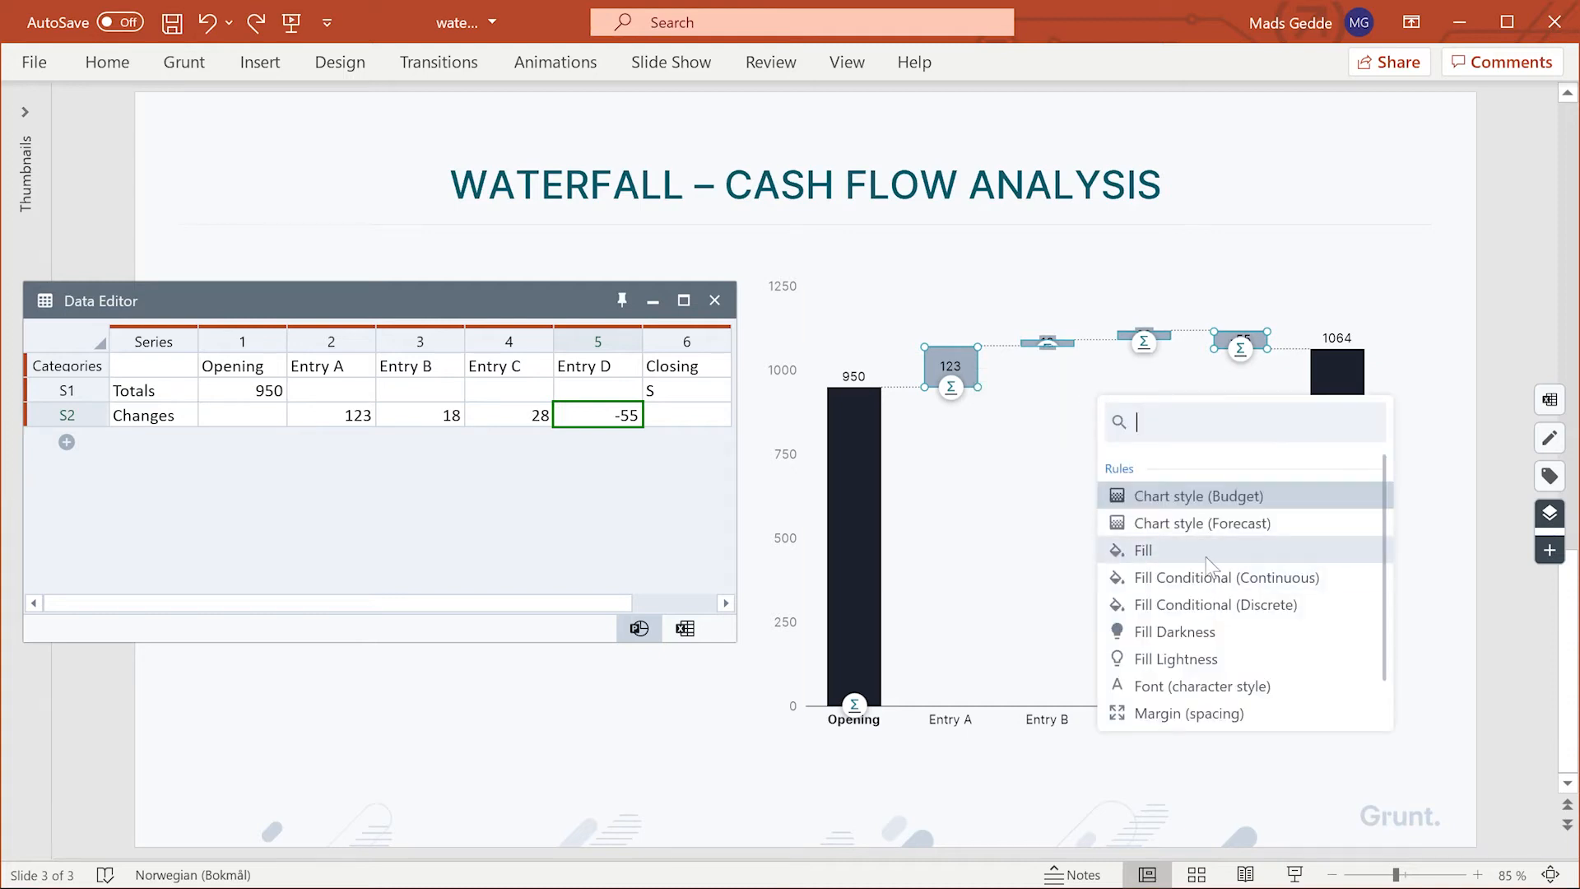
{"action": "left_click", "coordinate": [1144, 550]}
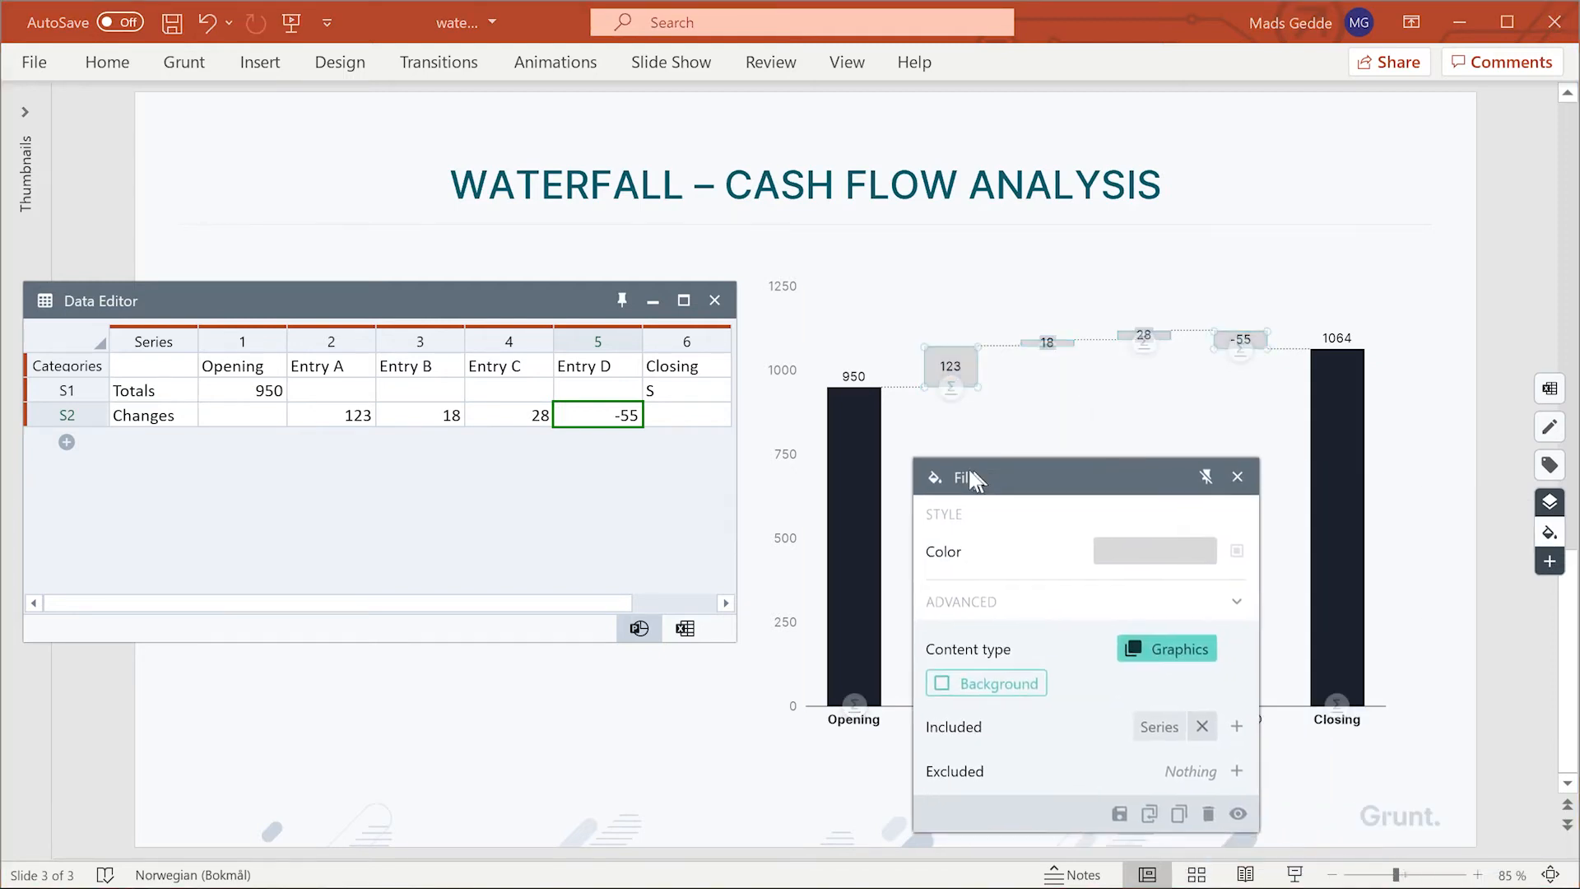
{"action": "left_click", "coordinate": [1236, 552]}
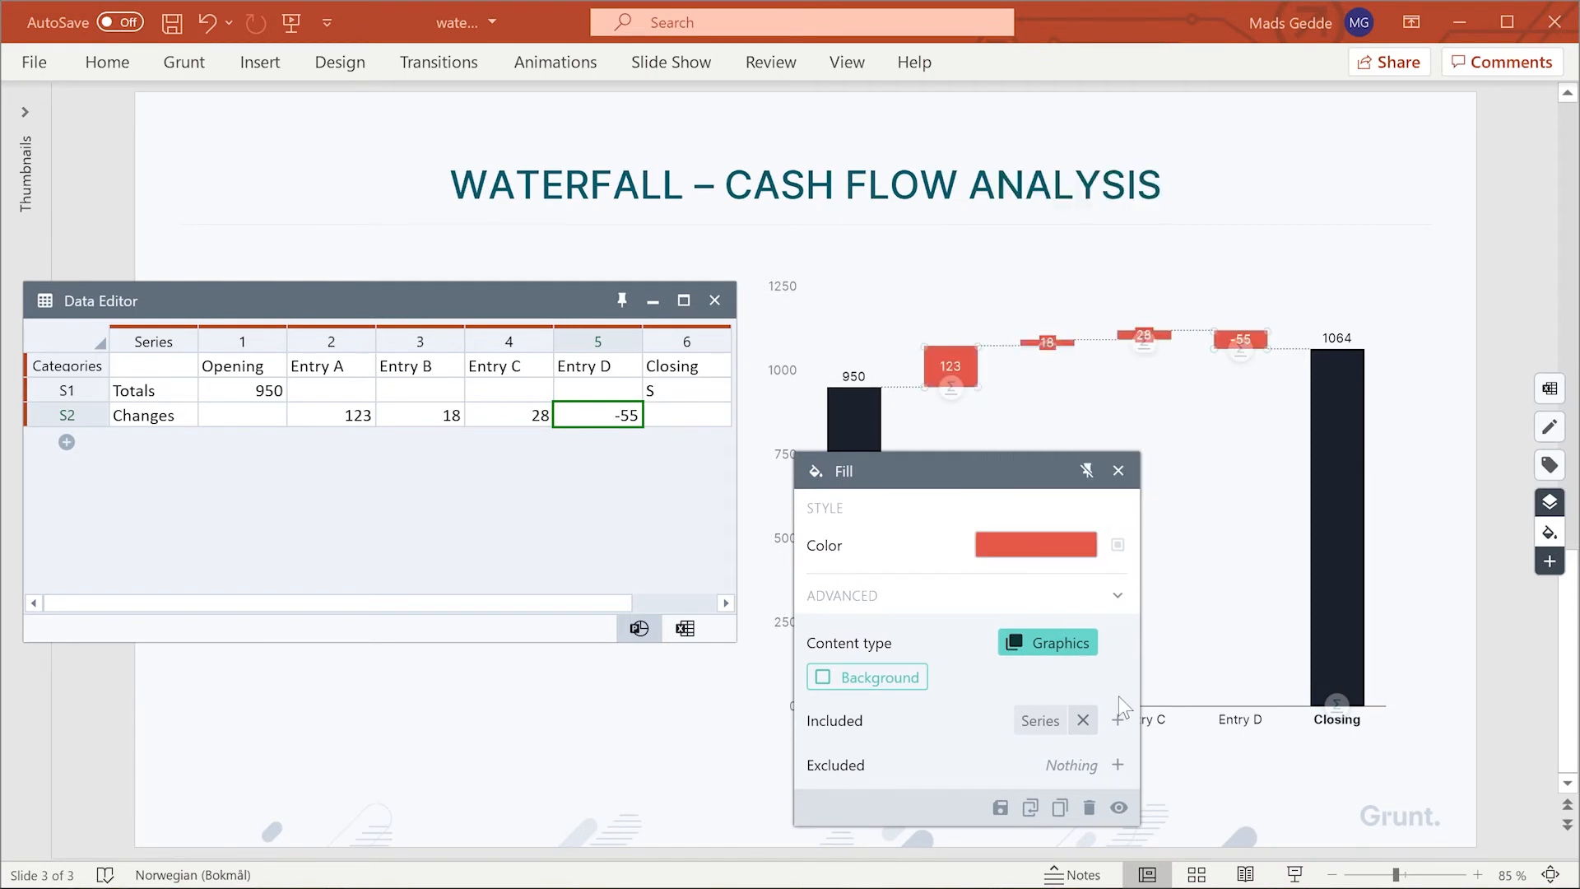
{"action": "left_click", "coordinate": [1118, 721]}
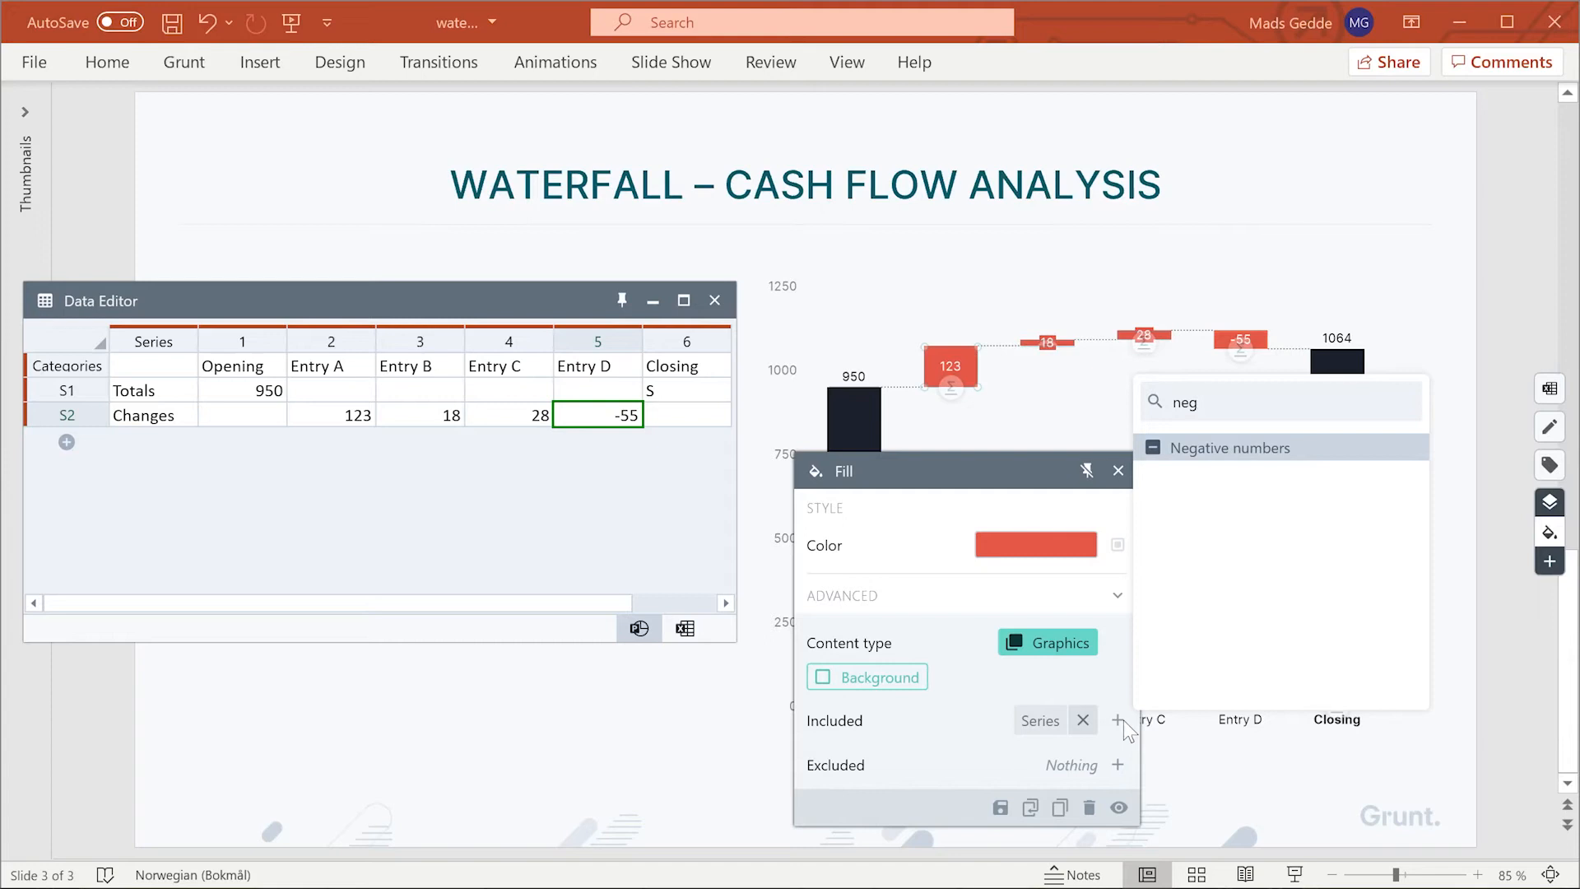
{"action": "left_click", "coordinate": [1230, 448]}
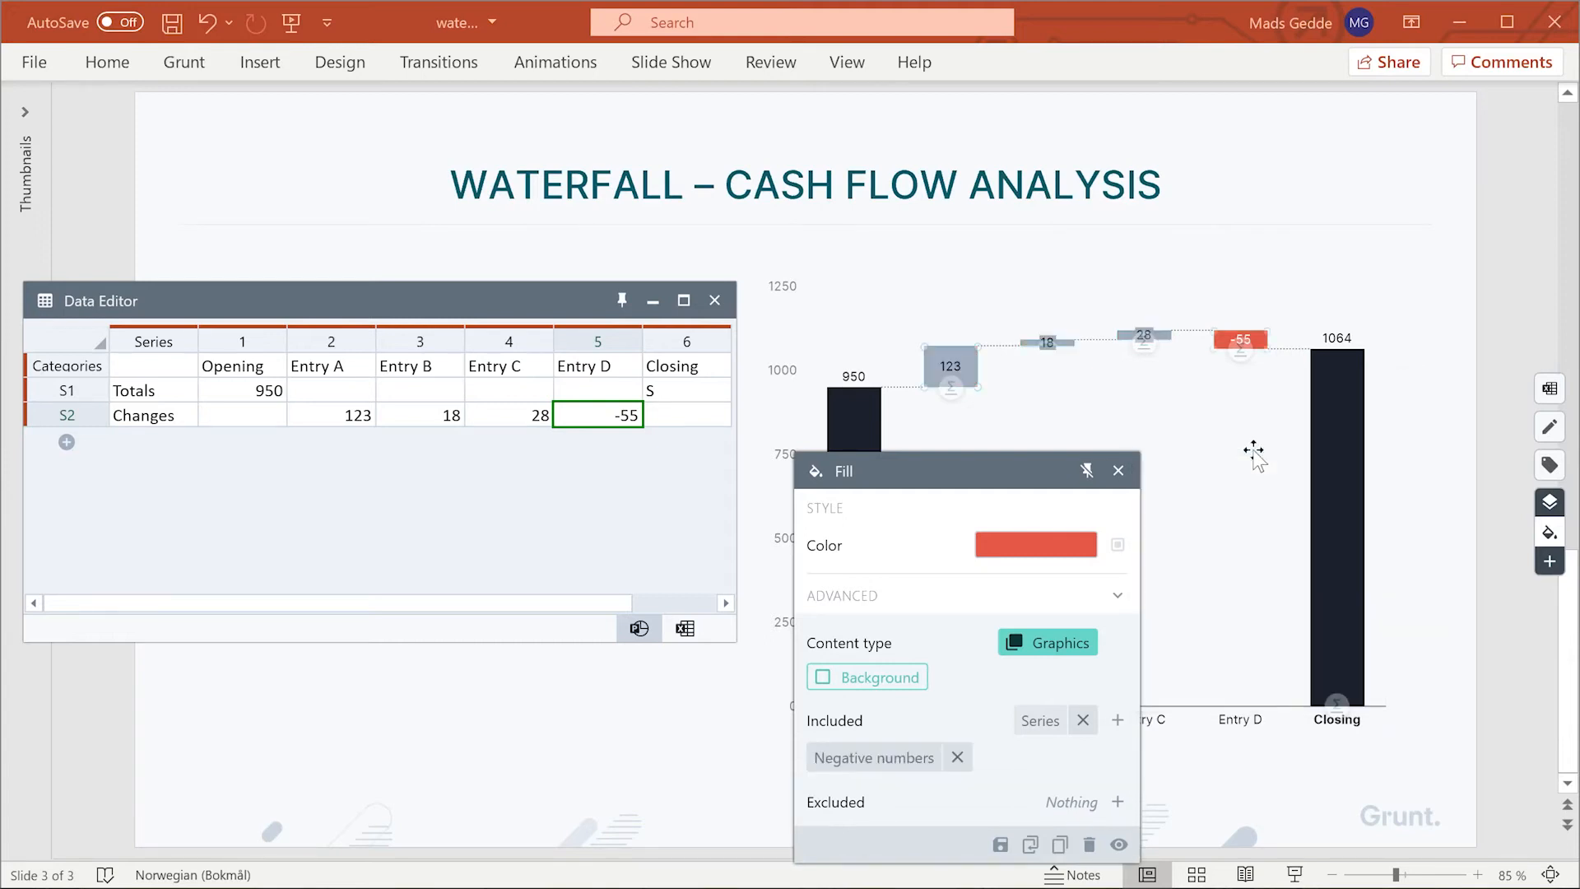
{"action": "left_click", "coordinate": [1119, 469]}
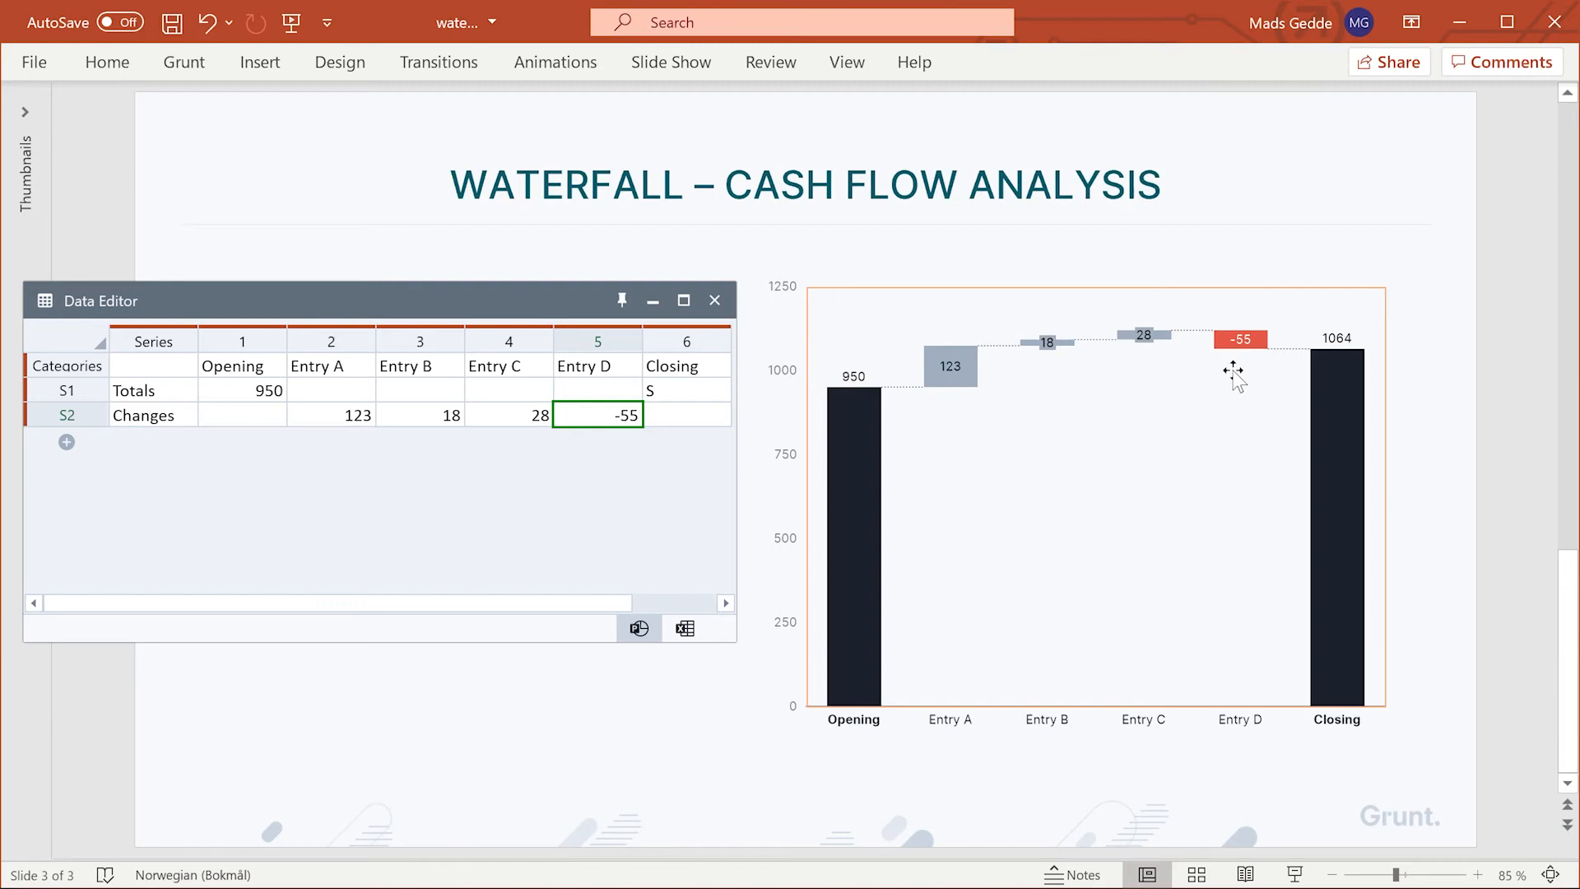
Step: Set Entry C to -40 (now red) and Entry D to 35 (now grey), giving Closing 1086
{"action": "left_click", "coordinate": [509, 415]}
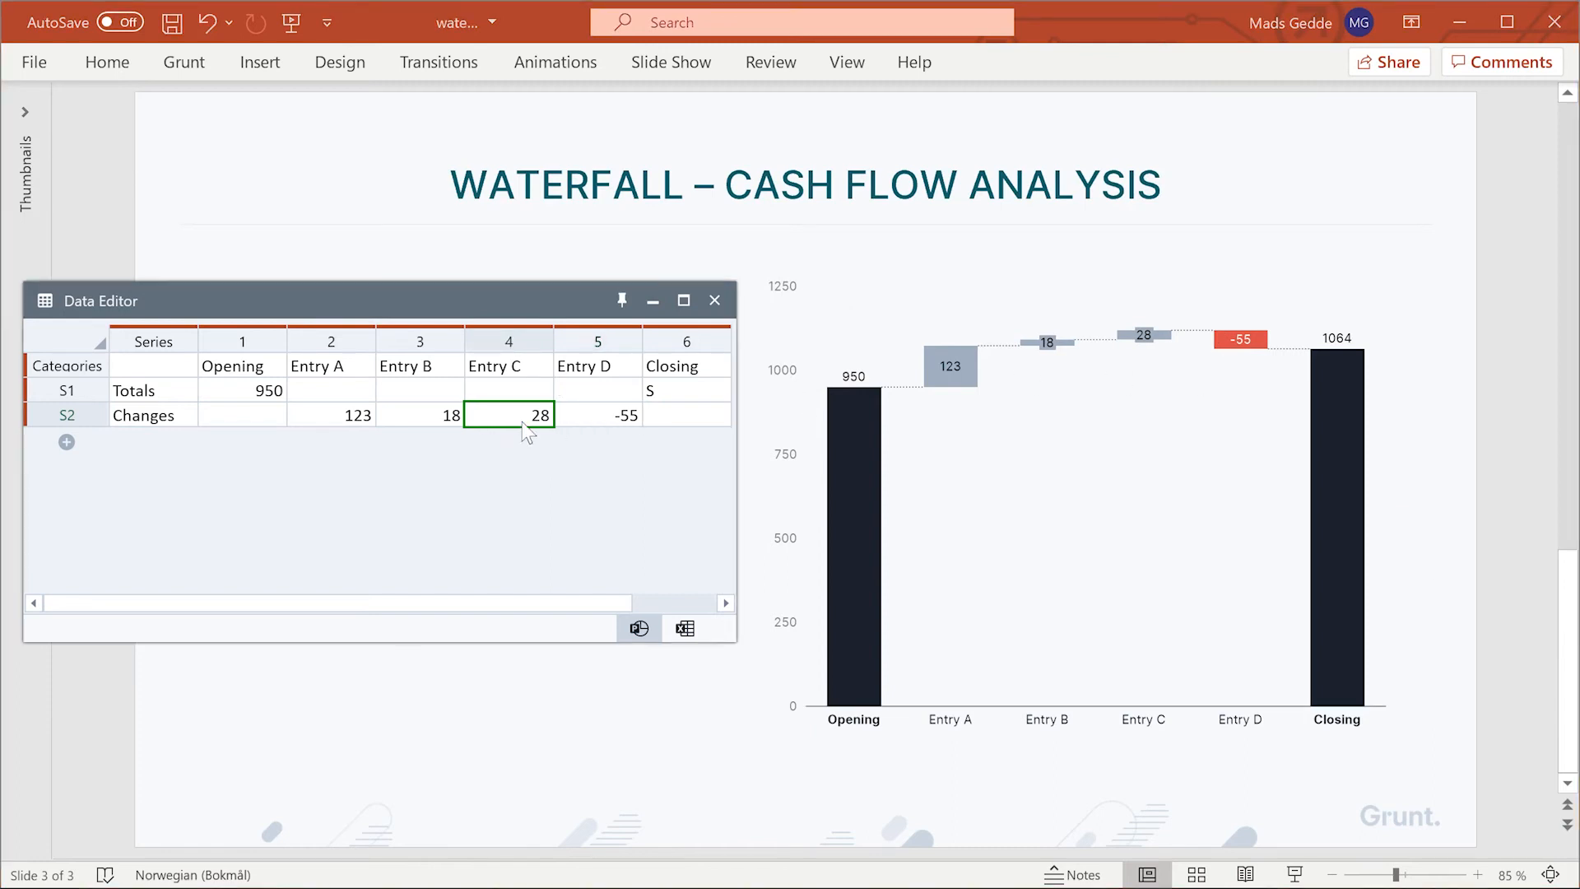
{"action": "type", "text": "-40"}
{"action": "left_click", "coordinate": [597, 415]}
{"action": "type", "text": "3"}
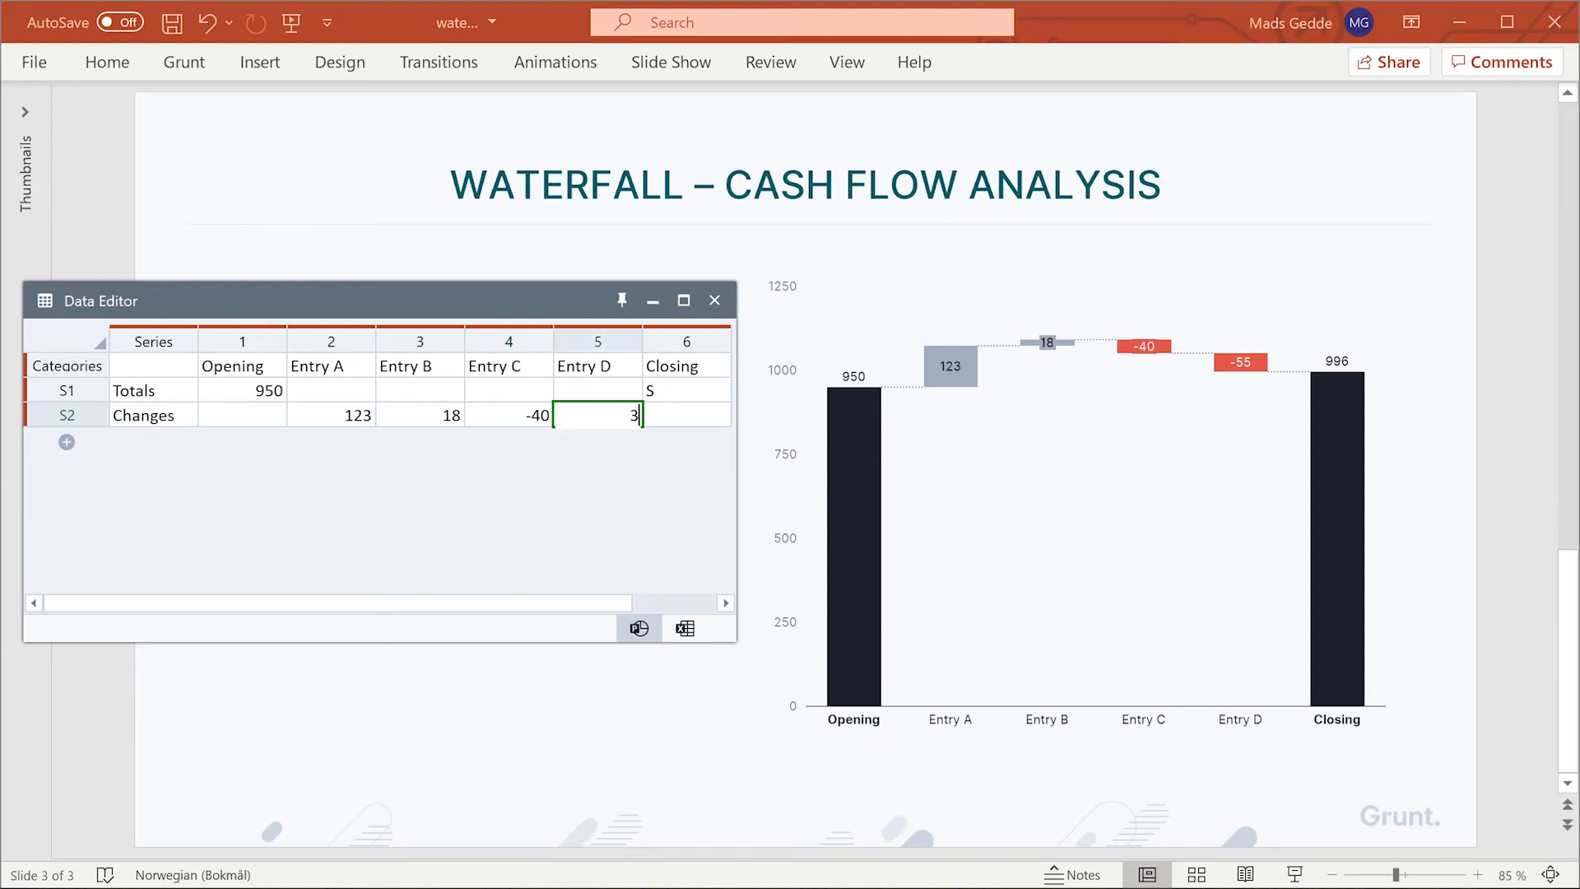
{"action": "type", "text": "5"}
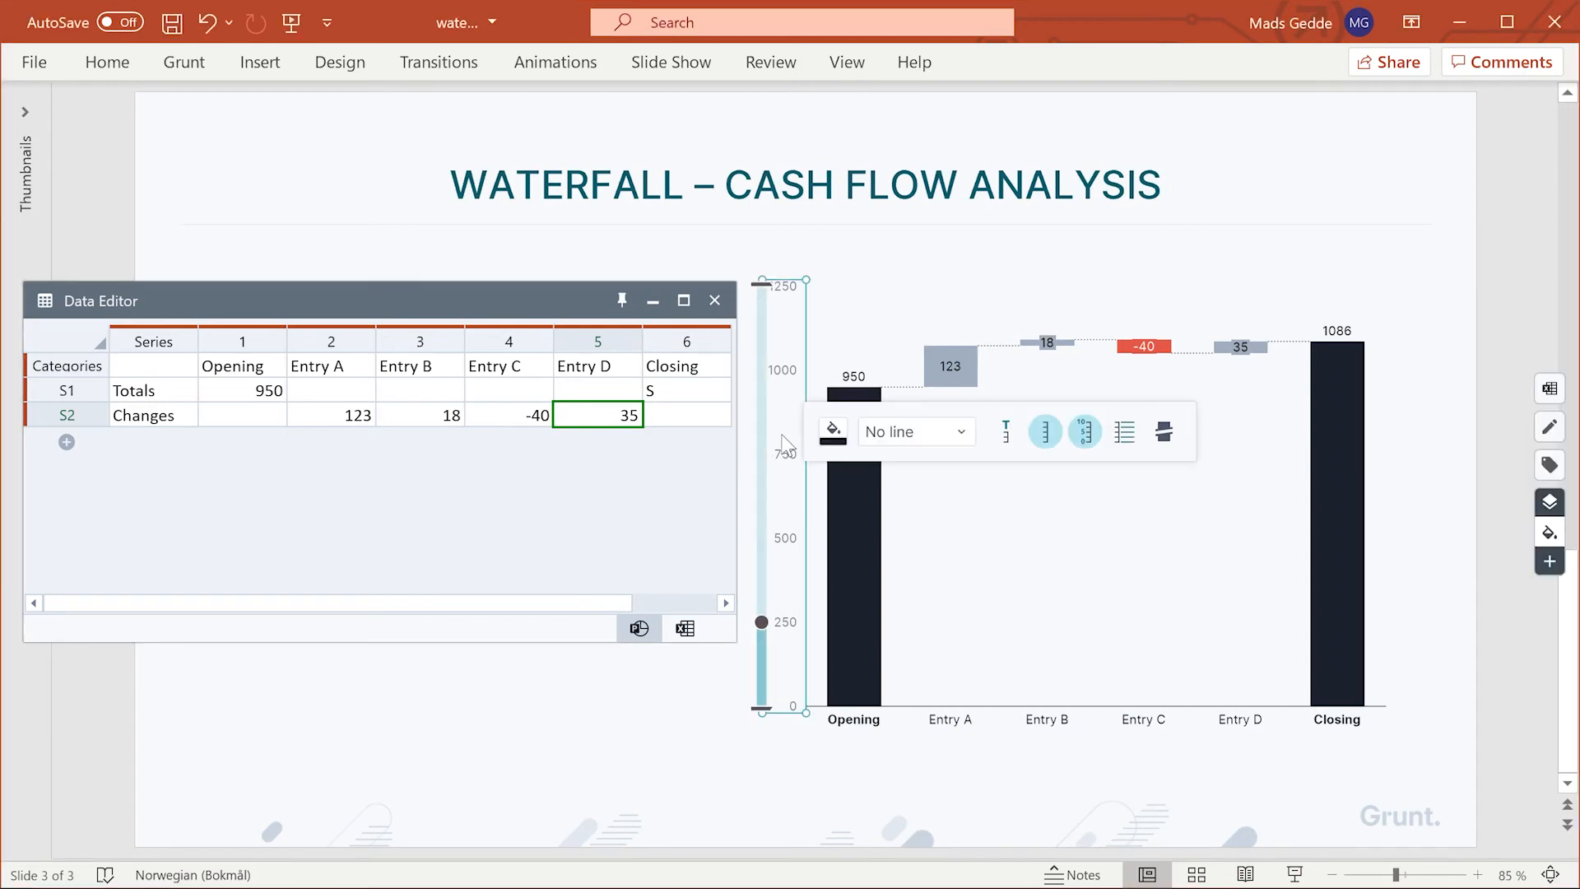
{"action": "mouse_move", "coordinate": [1164, 432]}
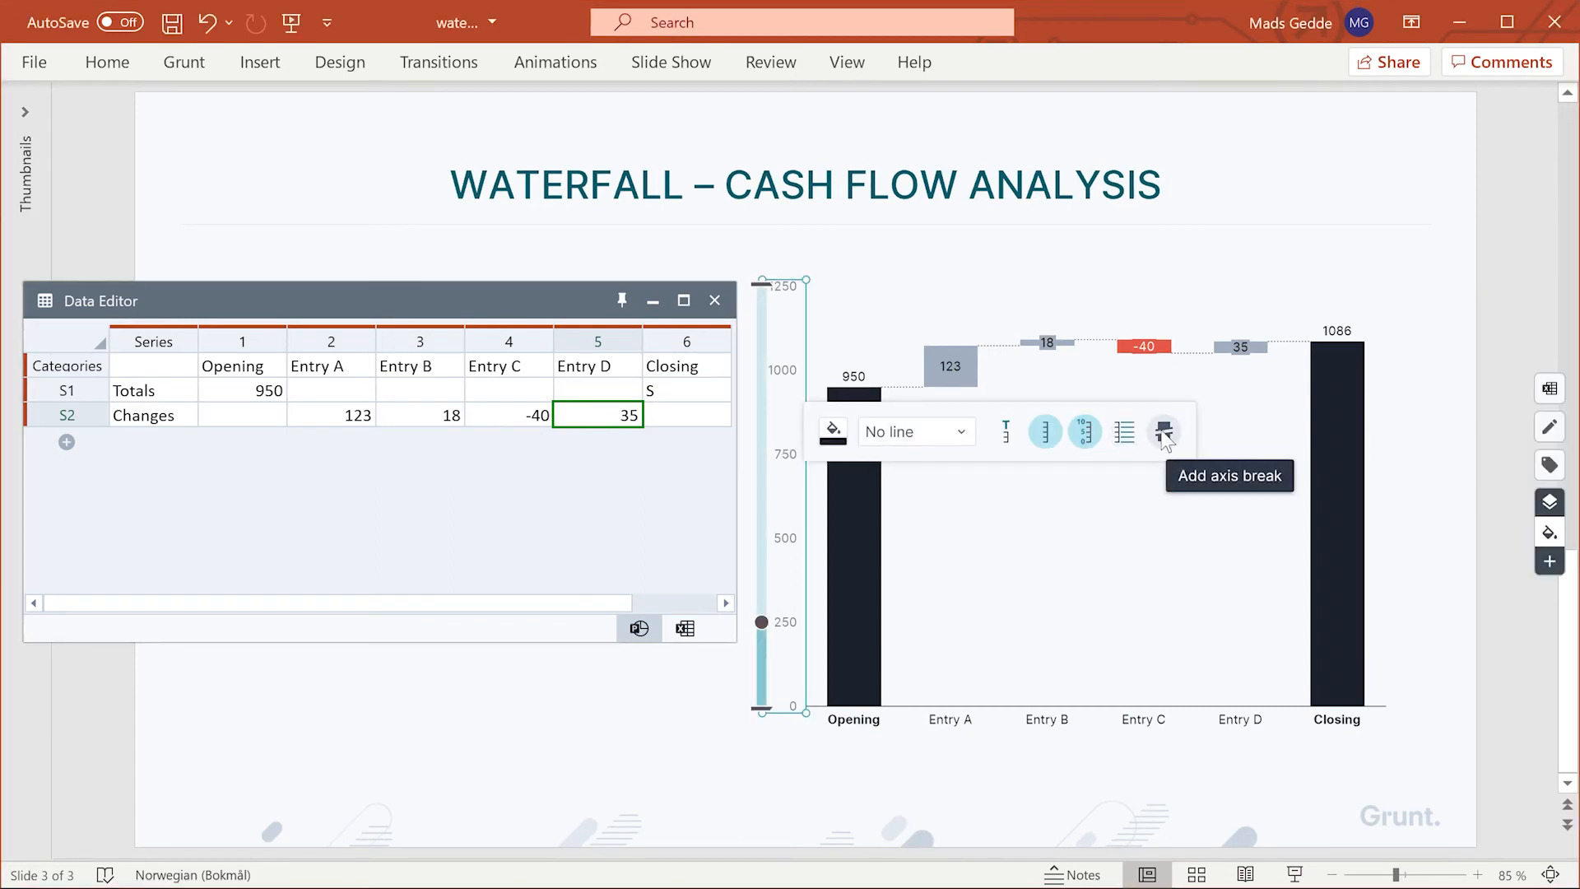
Step: Add an axis break so Opening and Closing are cut short and the change bars appear taller
{"action": "left_click", "coordinate": [1164, 432]}
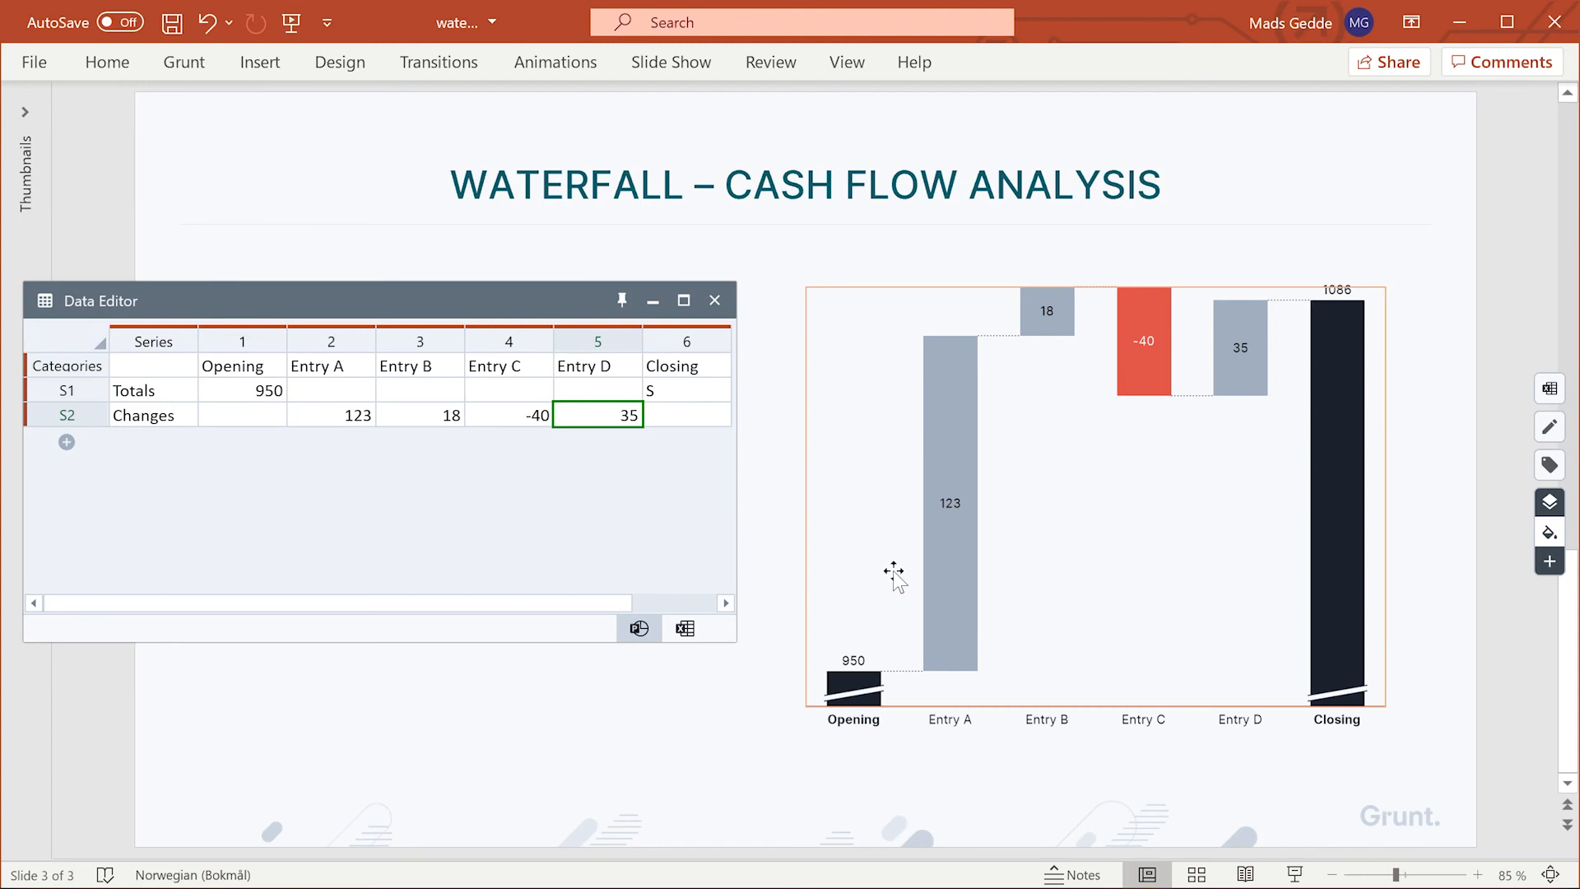
{"action": "mouse_move", "coordinate": [856, 352]}
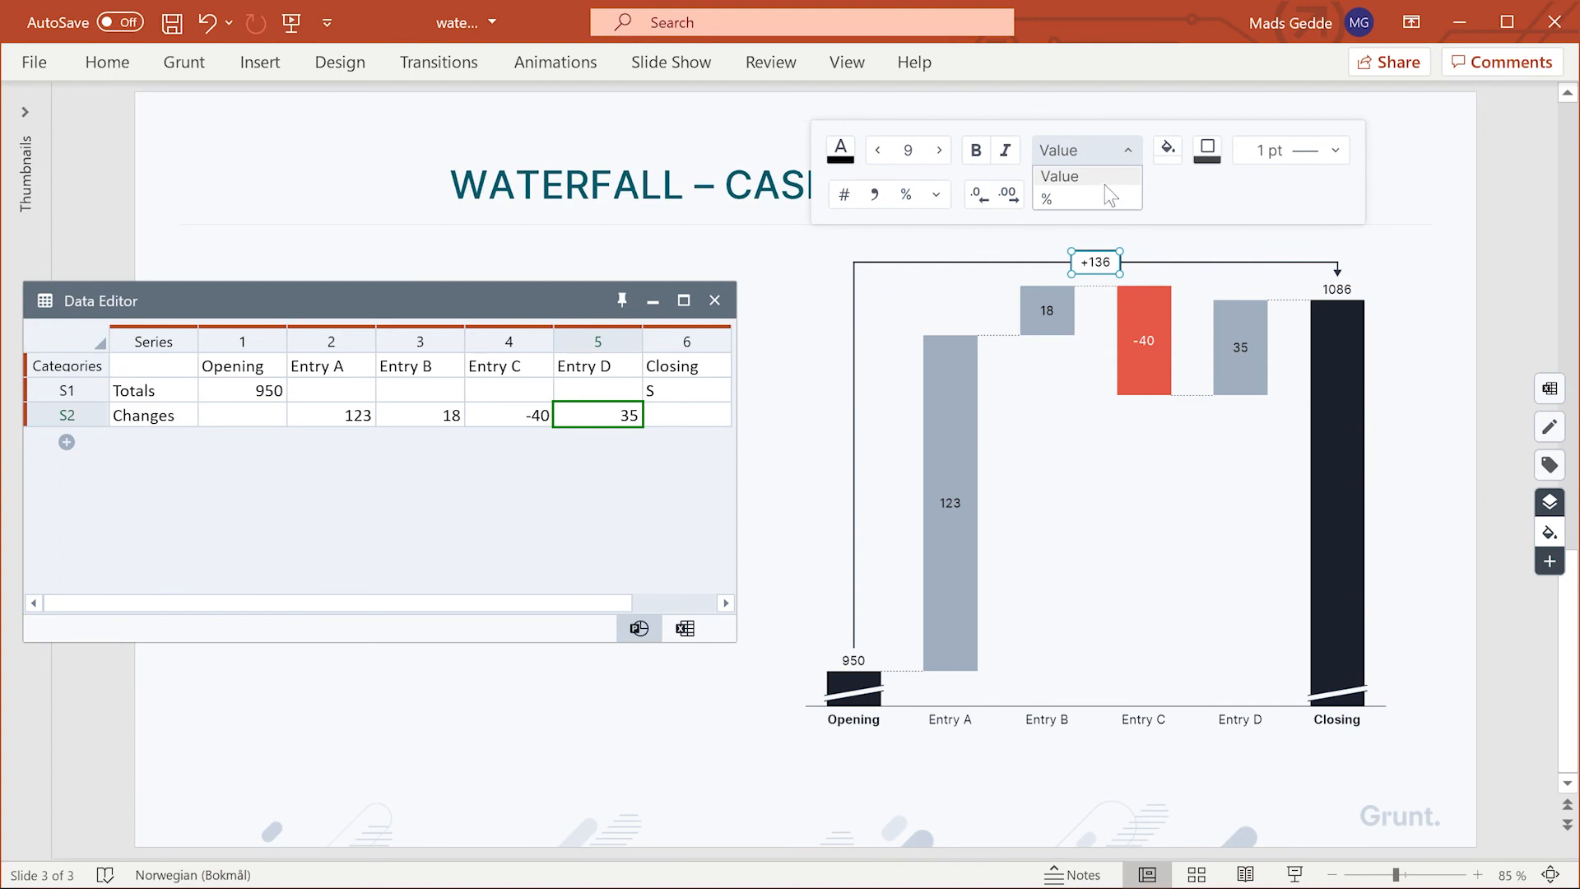
Step: Show the Opening-to-Closing difference arrow as +14% instead of +136
{"action": "left_click", "coordinate": [1051, 197]}
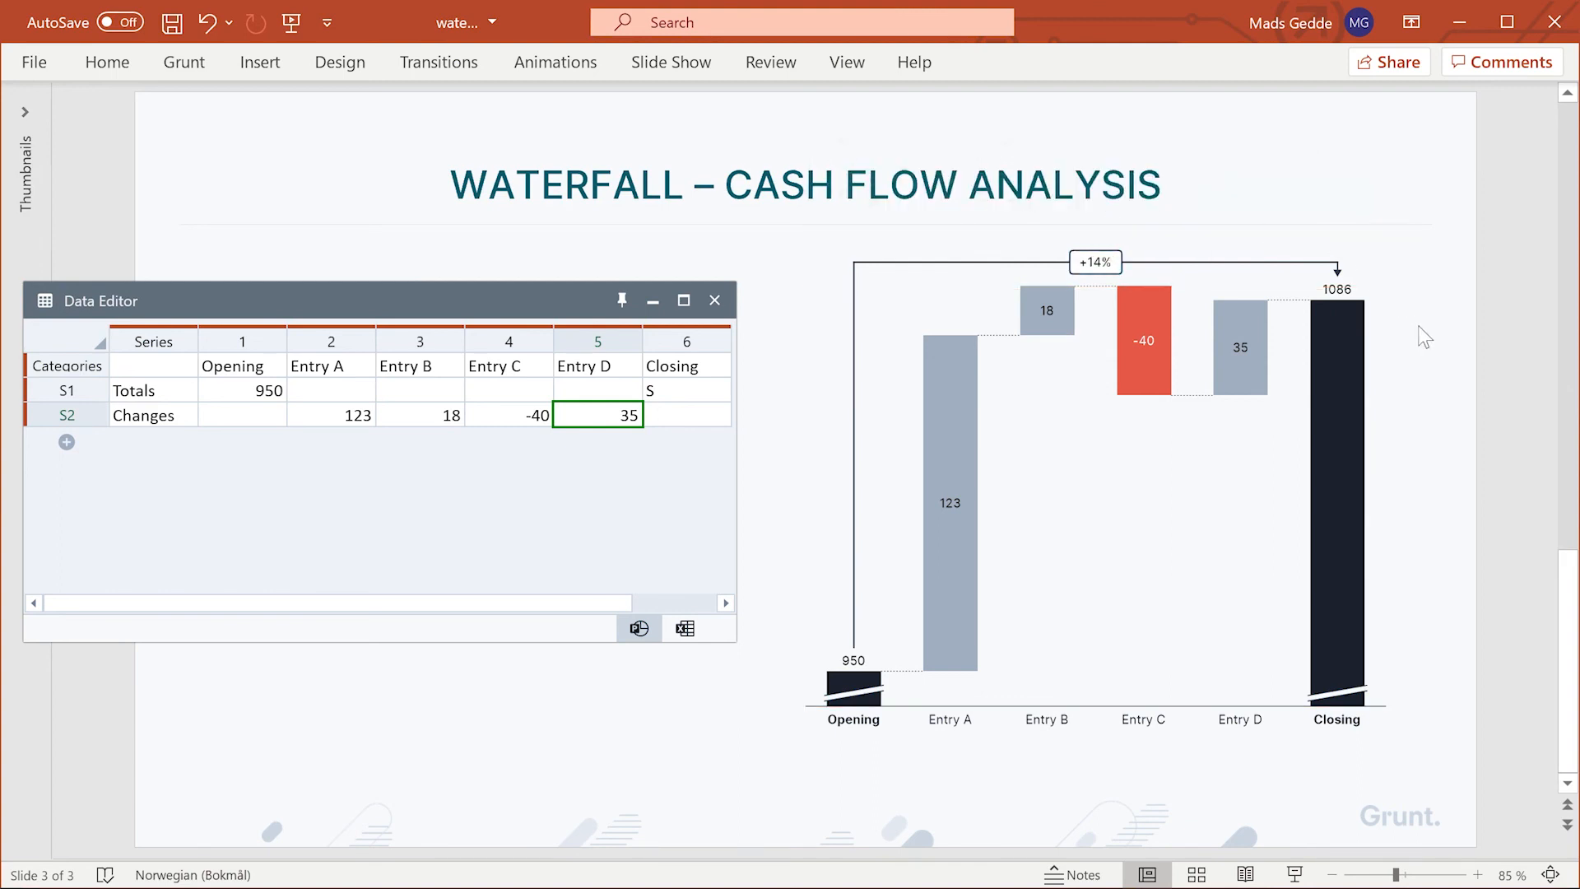